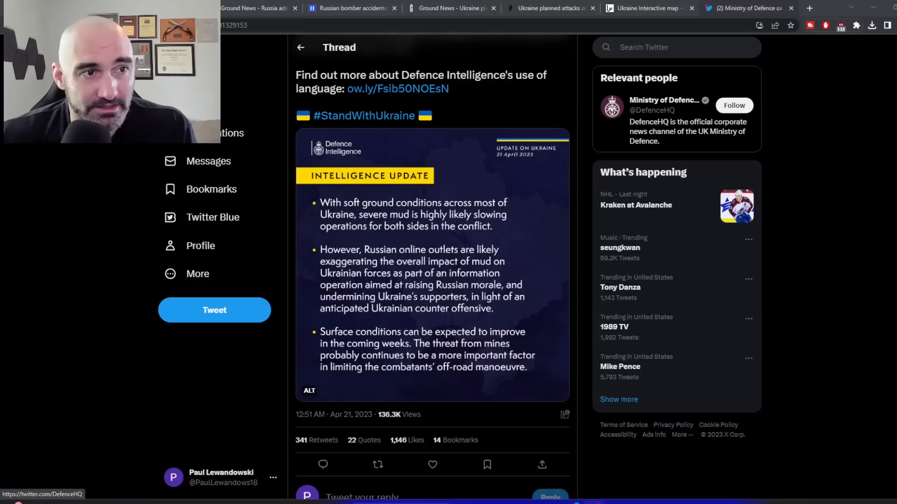
Switch to the interactive Ukraine map tab showing the Bakhmut front for 04/20/2023
left_click(647, 8)
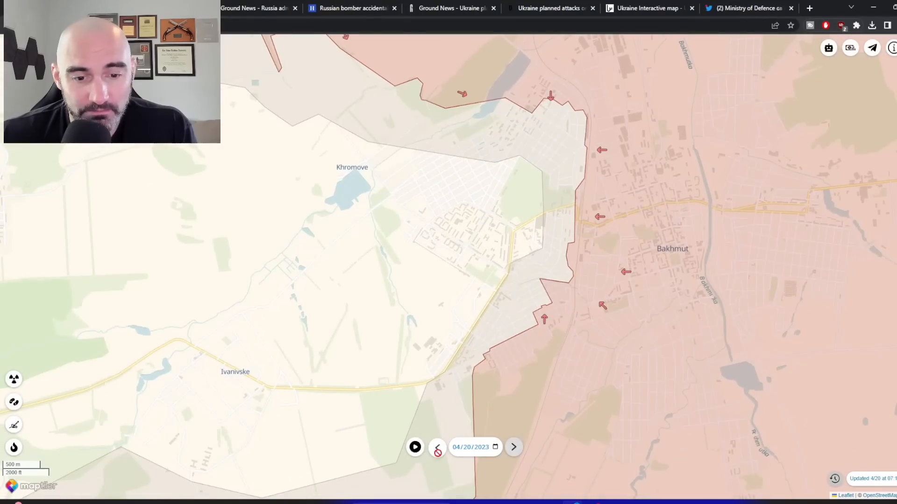
left_click(438, 448)
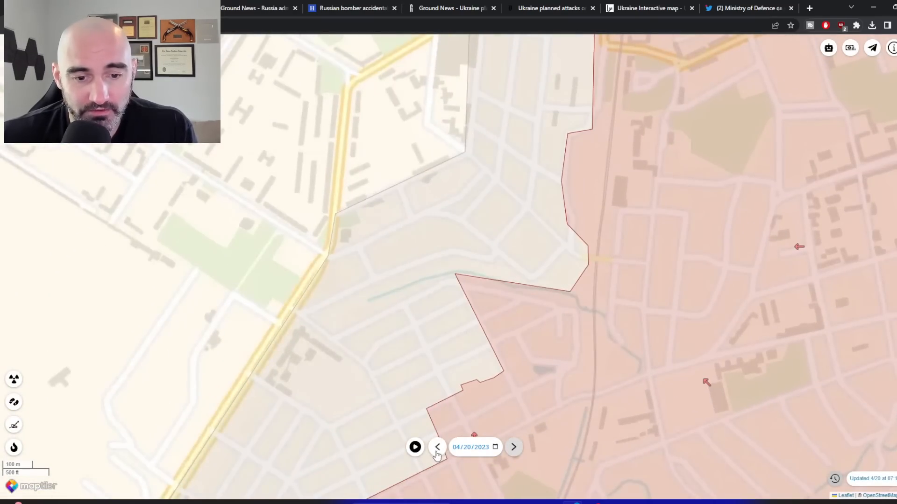
left_click(437, 448)
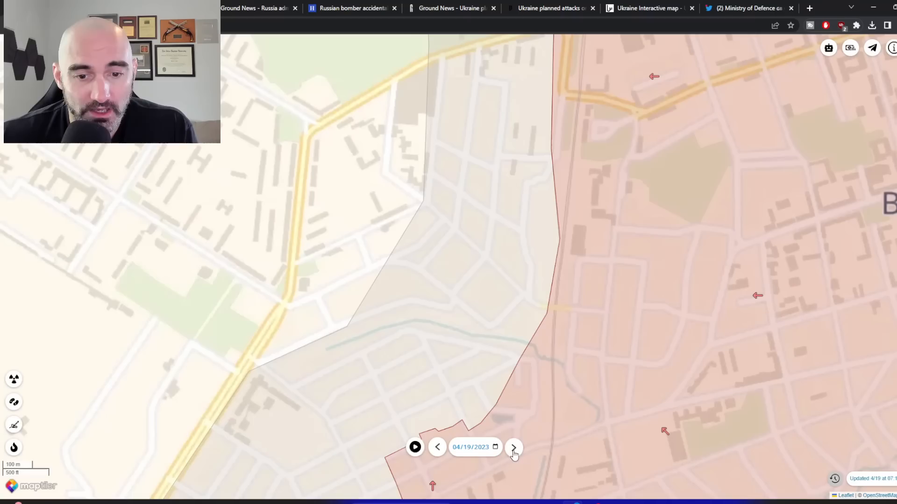
left_click(513, 447)
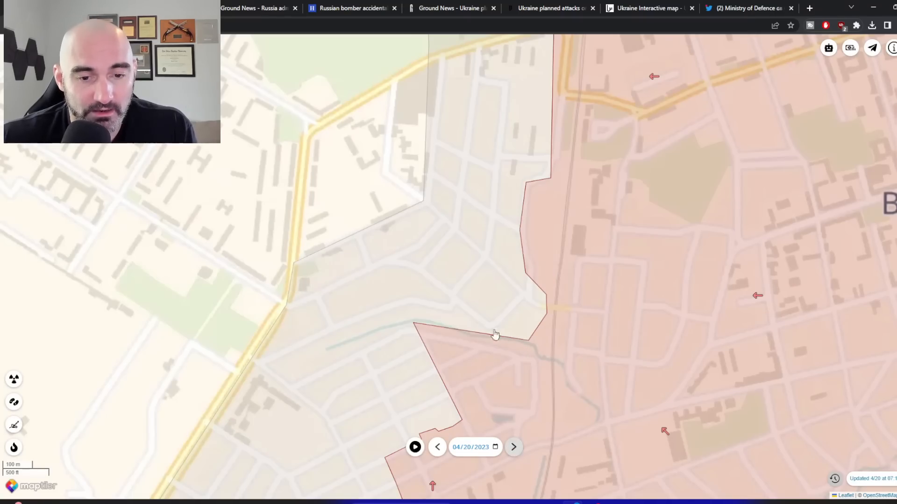
scroll("down", 3)
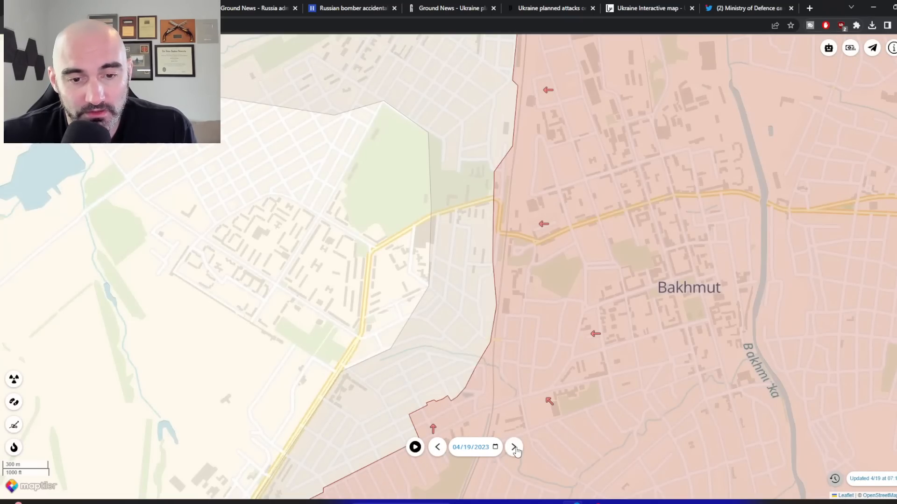
left_click(513, 447)
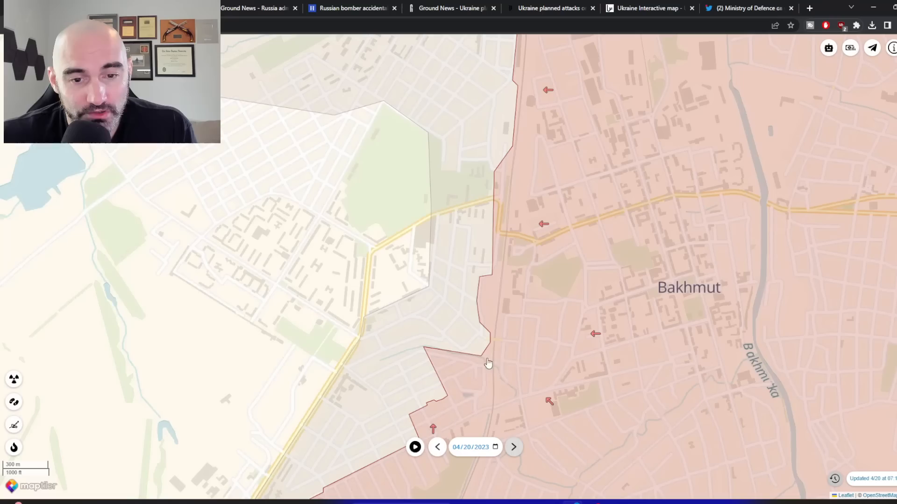
mouse_move(465, 354)
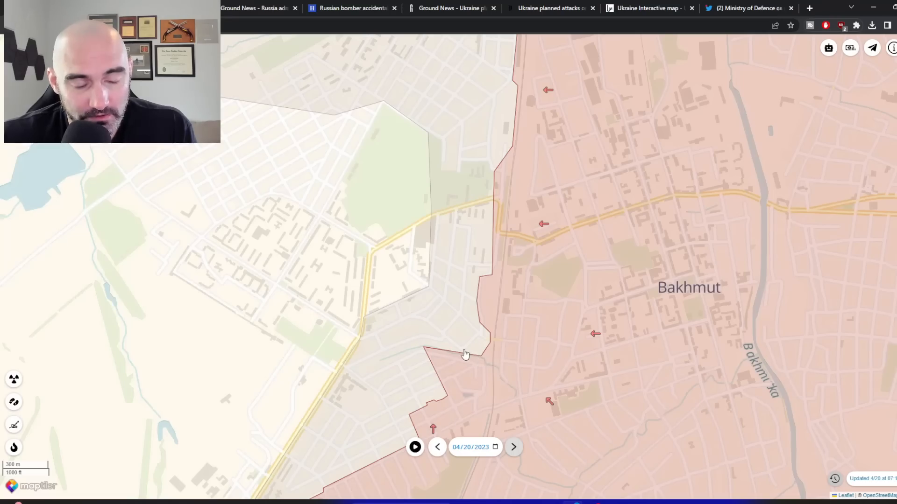
left_click_drag(465, 353, 402, 334)
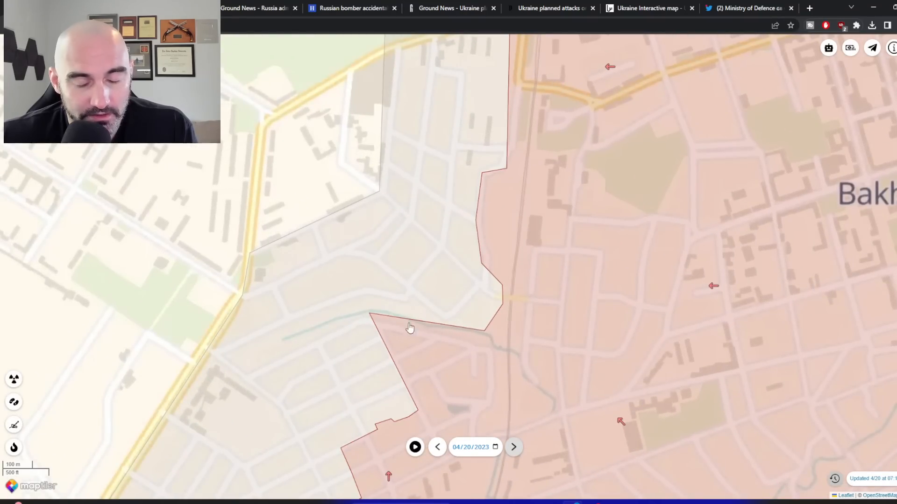
mouse_move(479, 465)
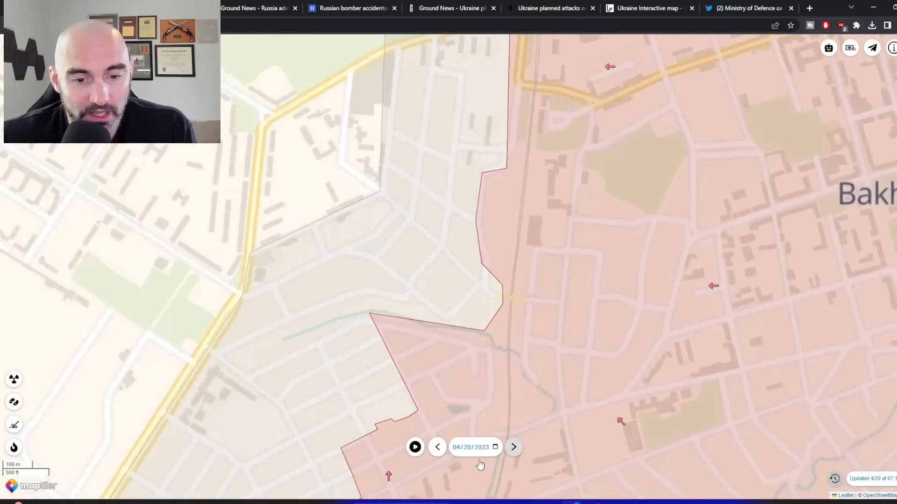
left_click(437, 448)
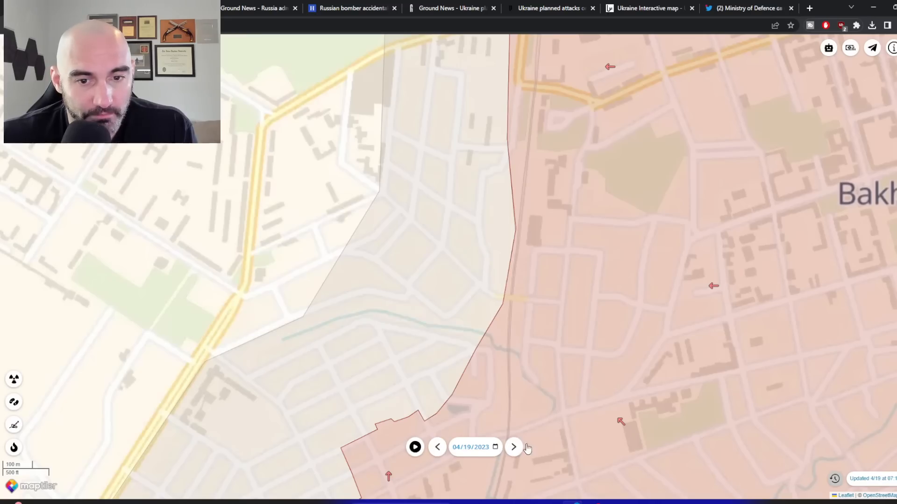
left_click(512, 447)
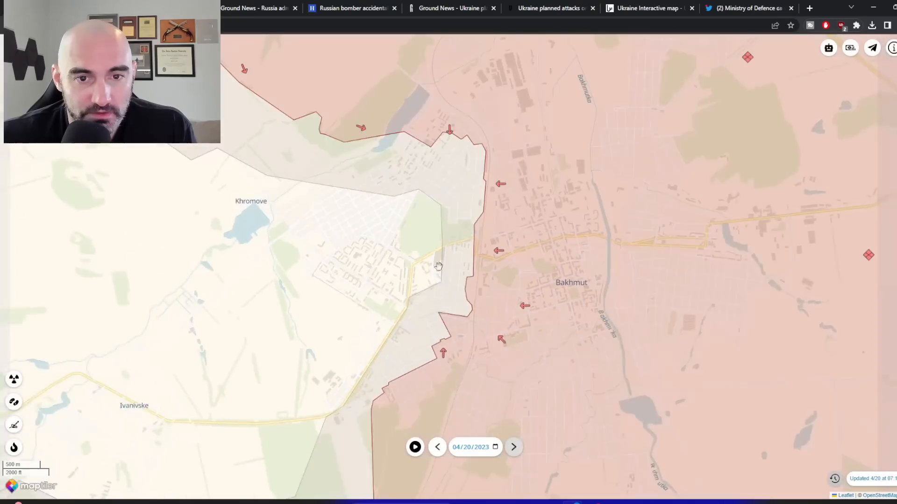
left_click(437, 447)
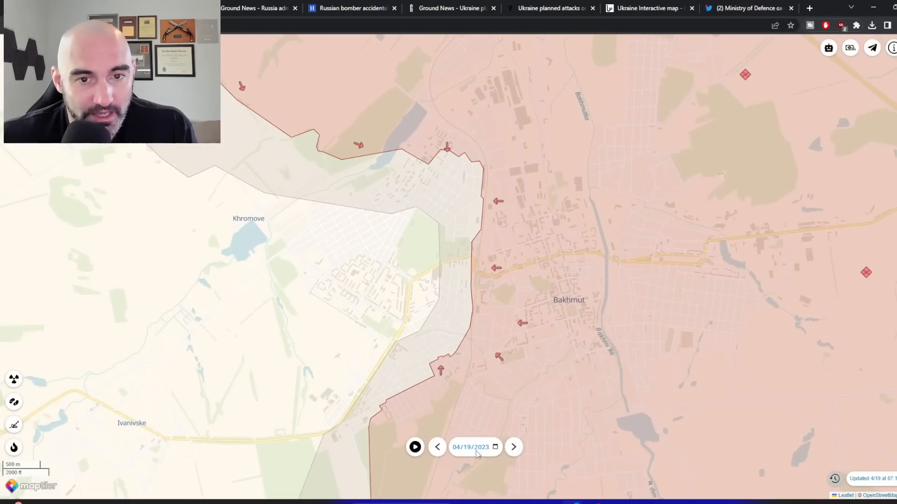
left_click(512, 446)
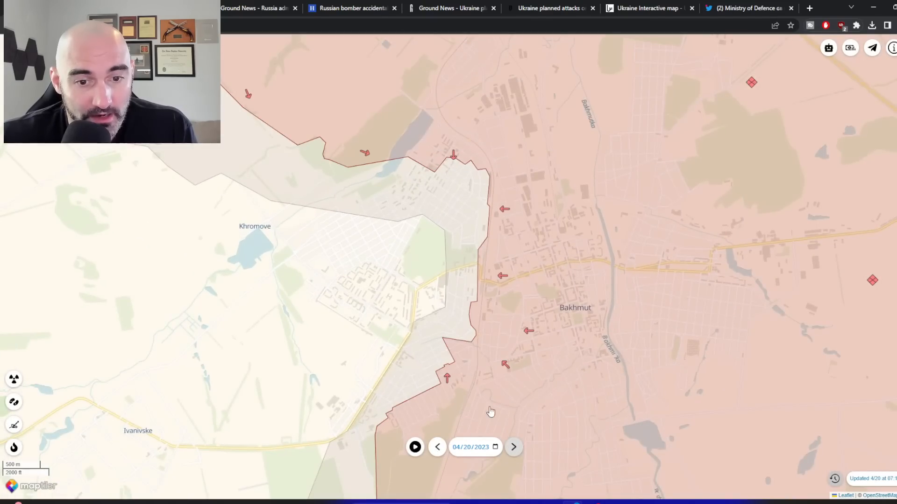
mouse_move(457, 327)
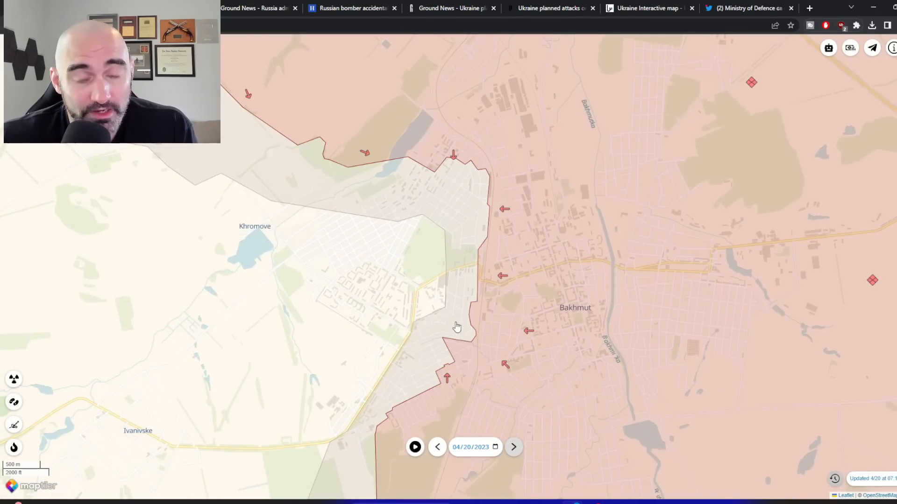
mouse_move(397, 289)
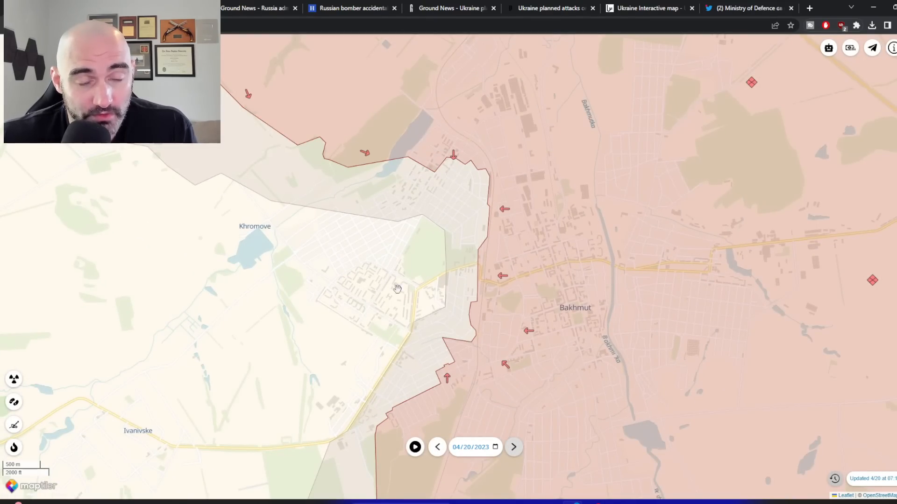
Zoom out from Bakhmut and compare the 19 April and 20 April front lines
scroll("down", 3)
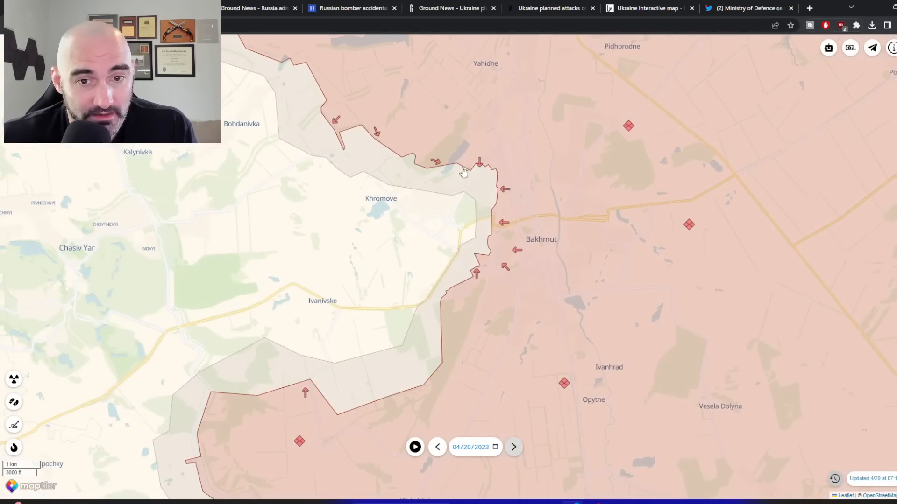
mouse_move(433, 141)
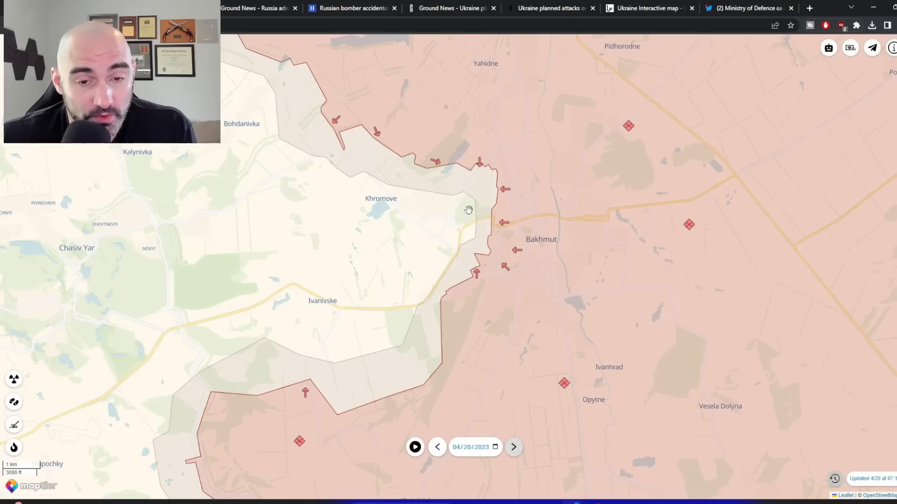
scroll("down", 3)
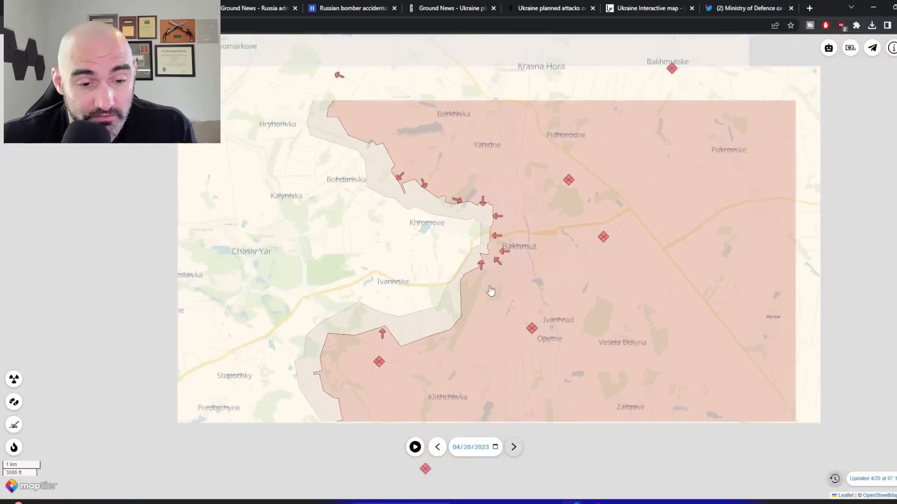
scroll("down", 3)
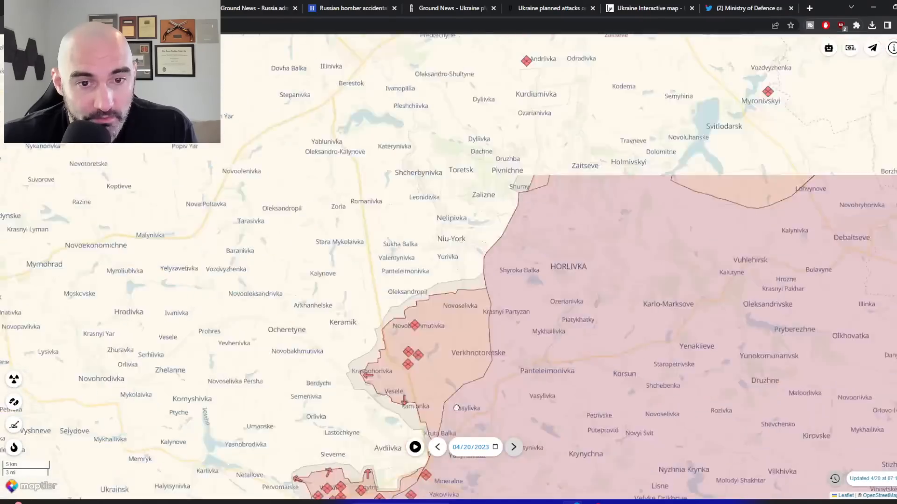
scroll("down", 3)
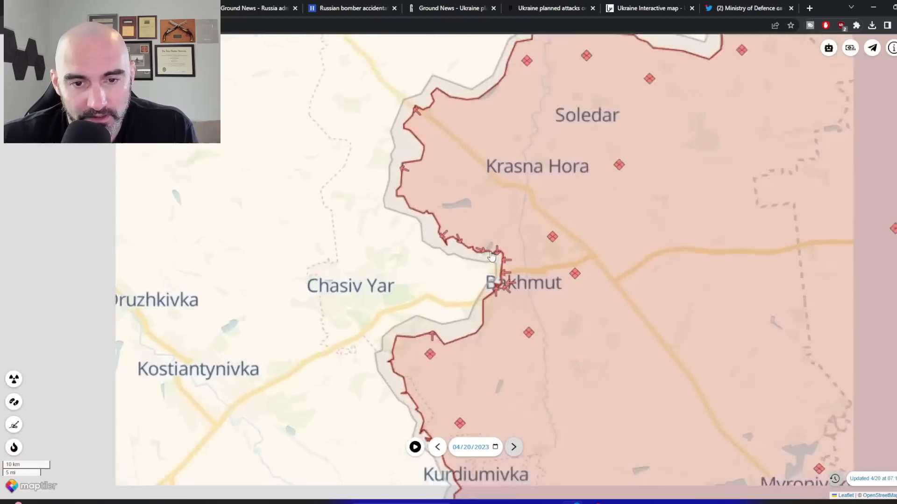
left_click(437, 447)
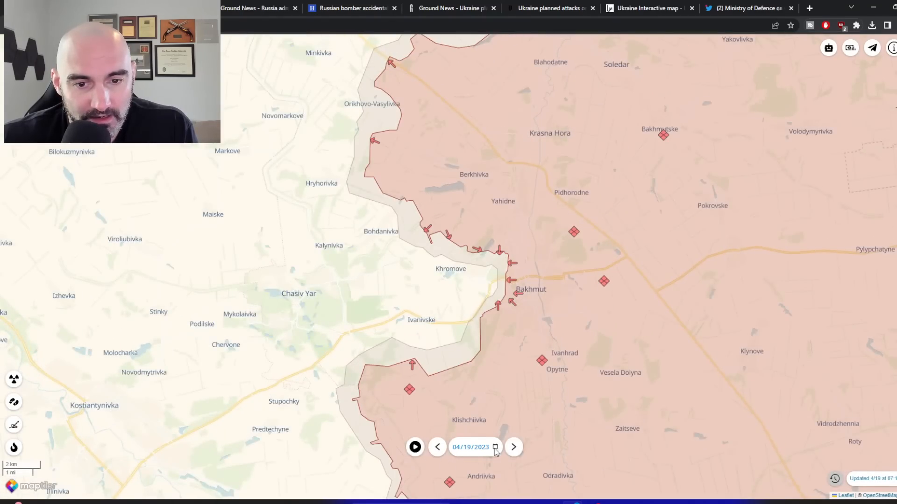
left_click(513, 447)
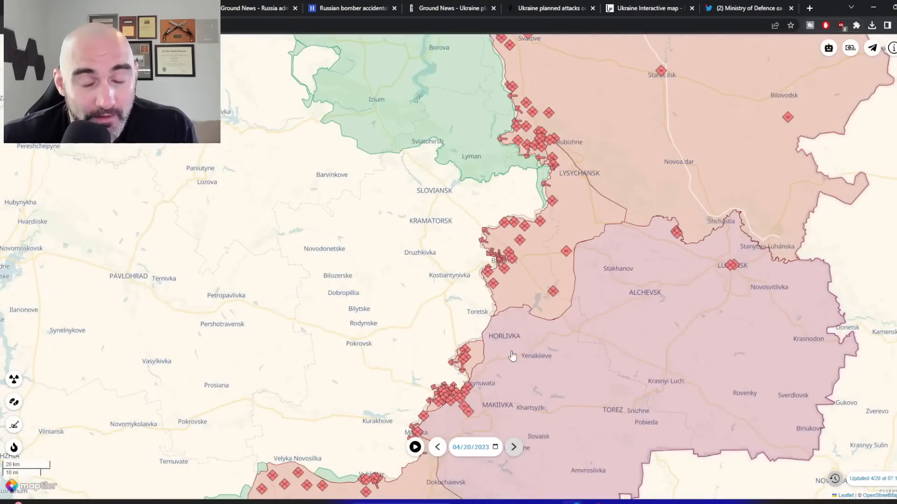
mouse_move(510, 338)
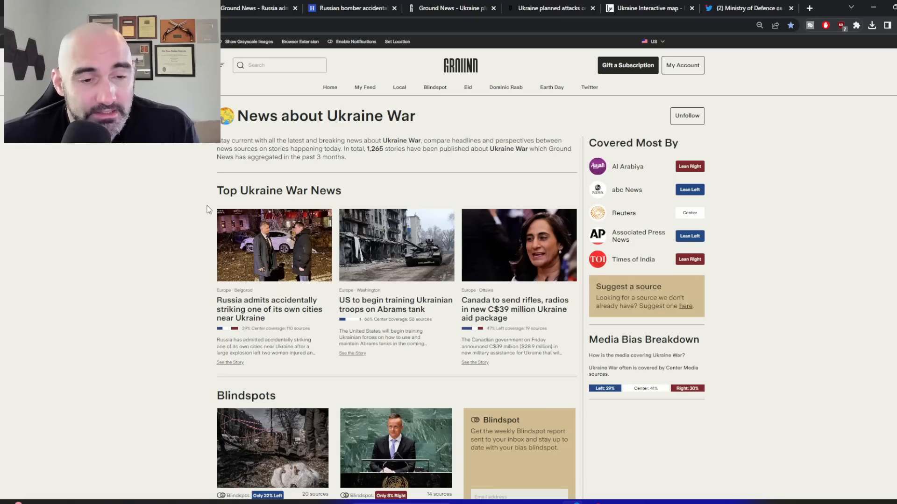
Scroll the Ground News Ukraine War page through its top stories and blindspots
scroll("down", 3)
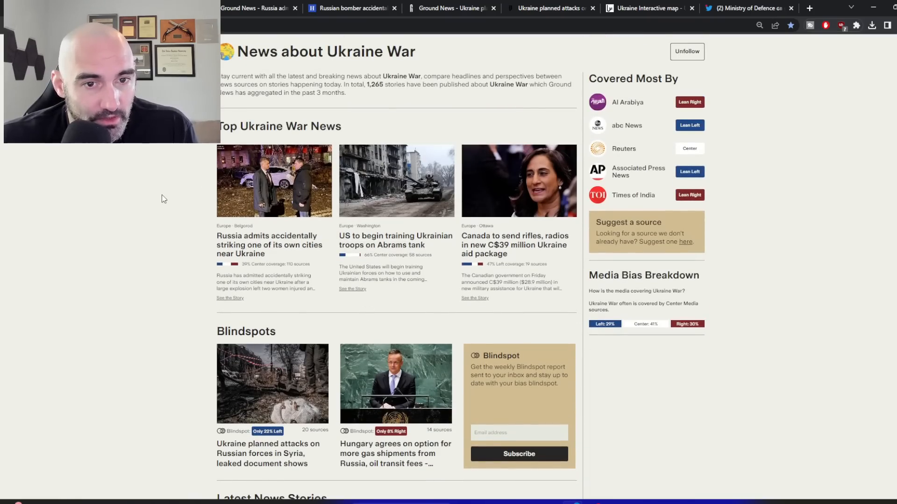
mouse_move(174, 177)
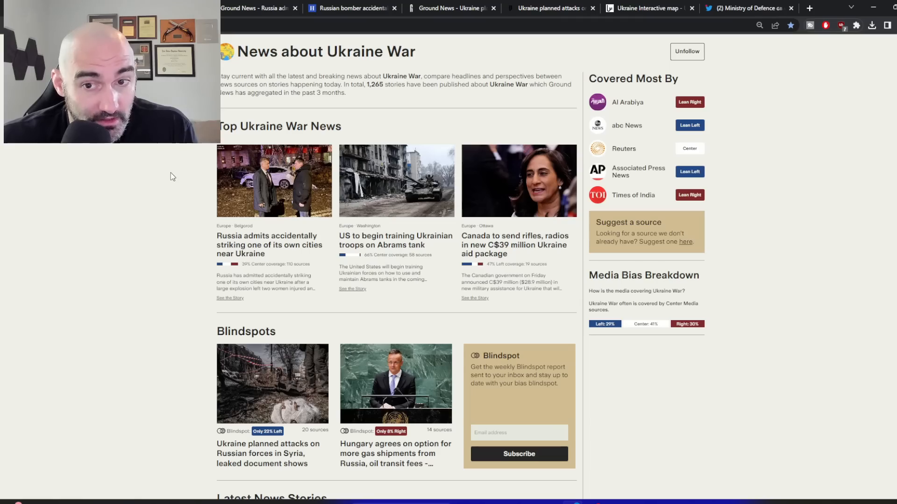
Open the 'Russia admits accidentally striking one of its own cities' story and select its headline
left_click(269, 245)
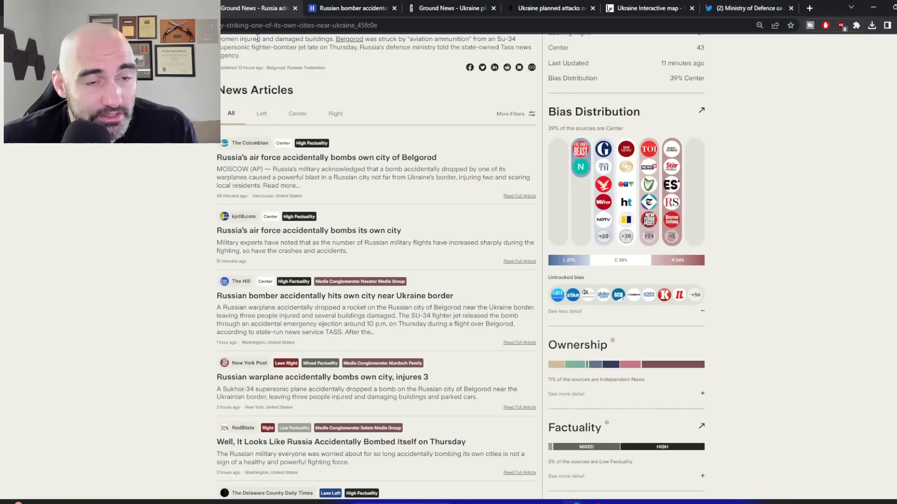
scroll("up", 3)
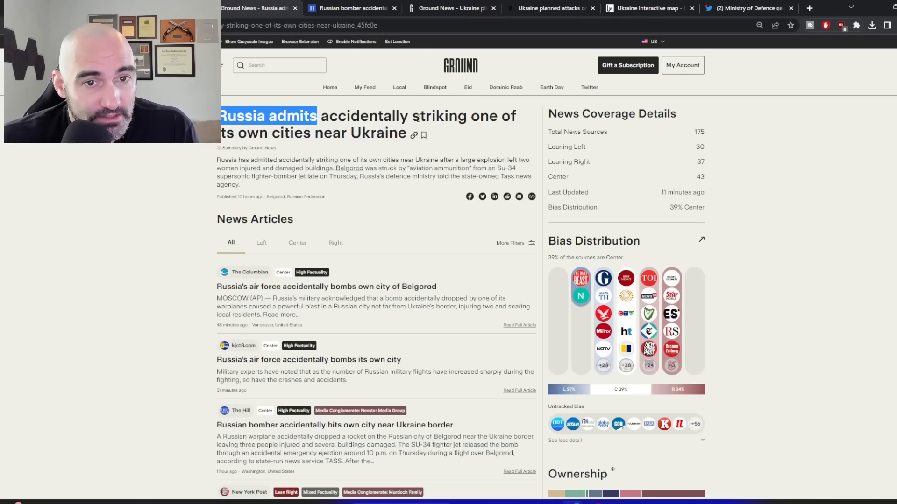
left_click_drag(320, 115, 400, 133)
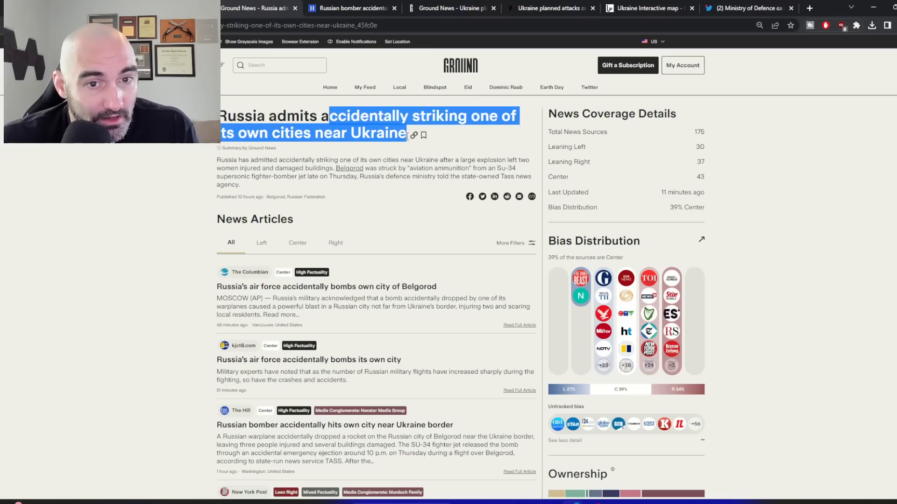
scroll("down", 3)
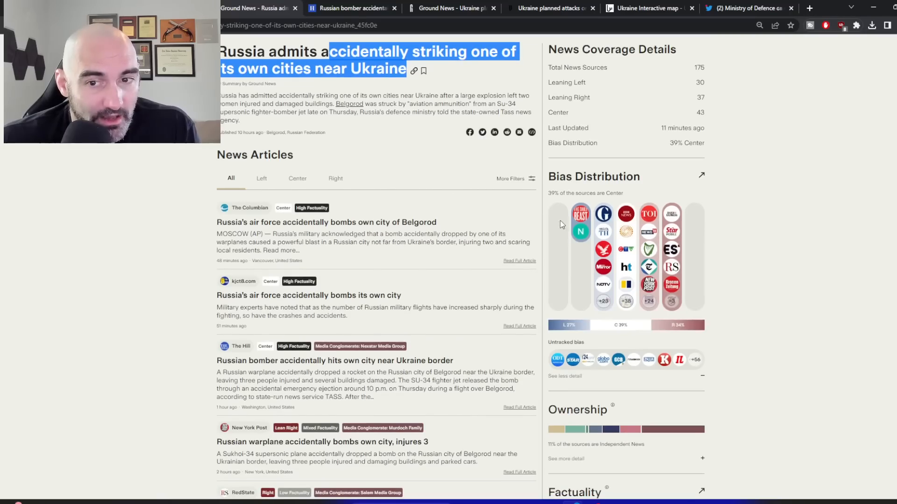
mouse_move(677, 255)
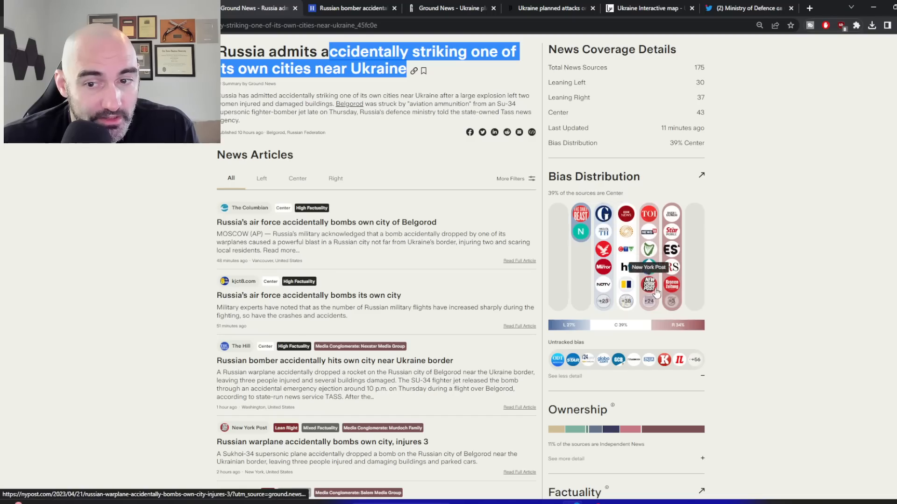
mouse_move(573, 219)
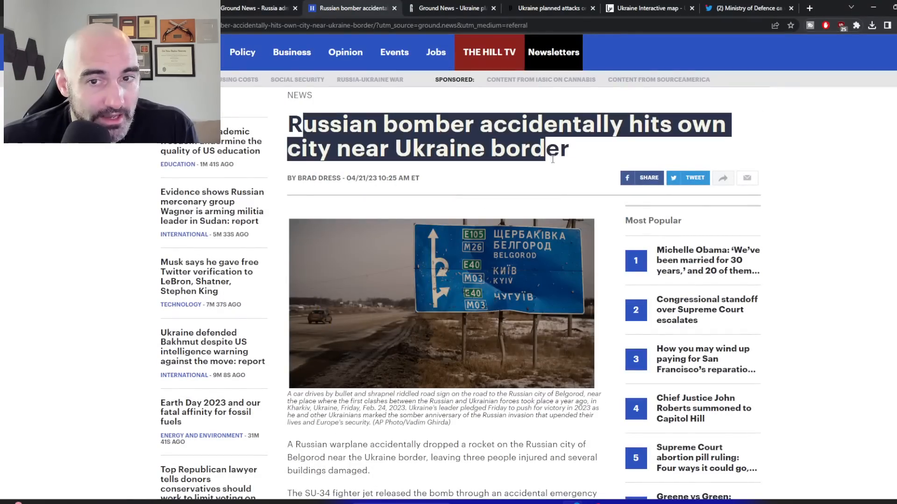
Highlight, then clear, the paragraph about the rocket striking Belgorod
scroll("down", 3)
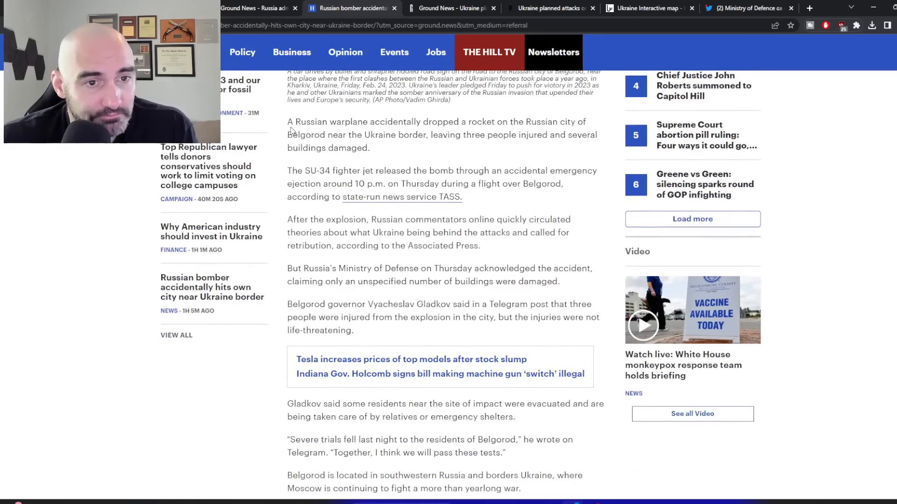
left_click_drag(294, 122, 370, 148)
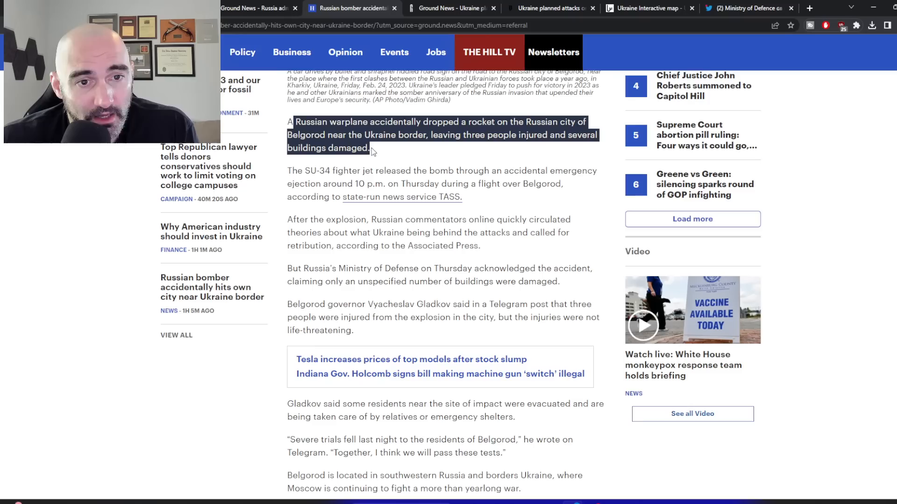
left_click(378, 150)
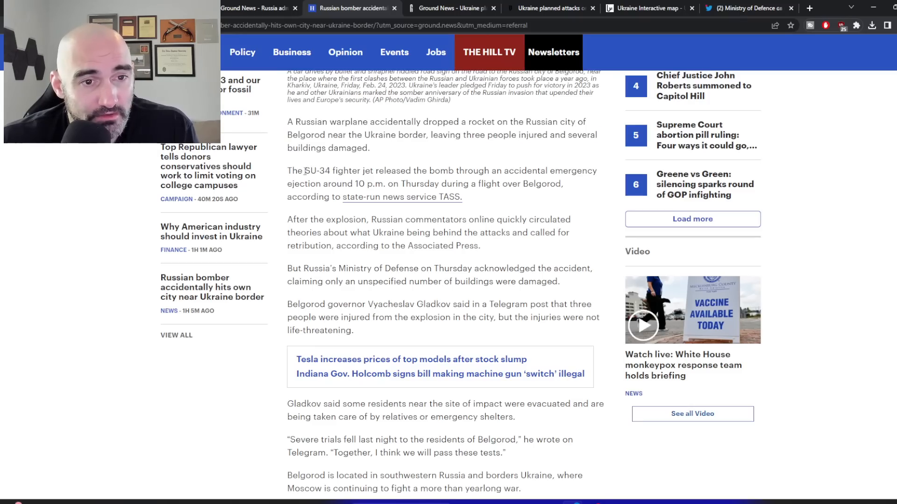
double_click(318, 171)
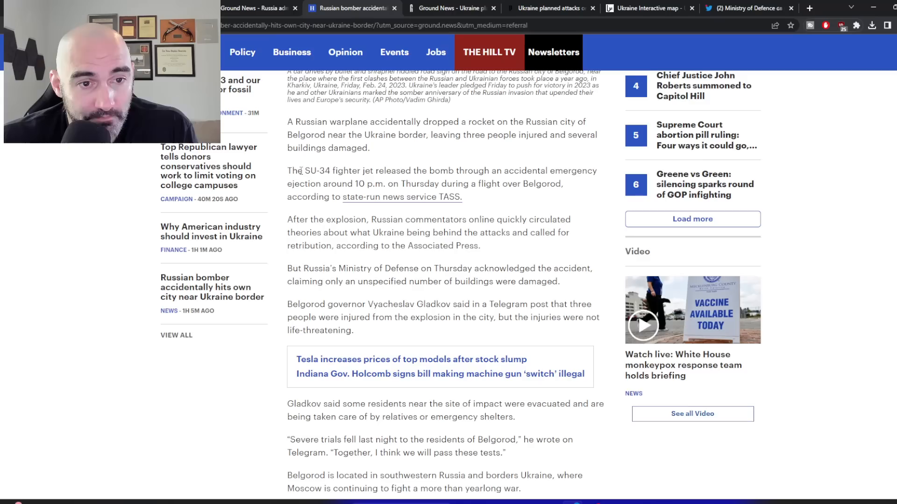
double_click(319, 171)
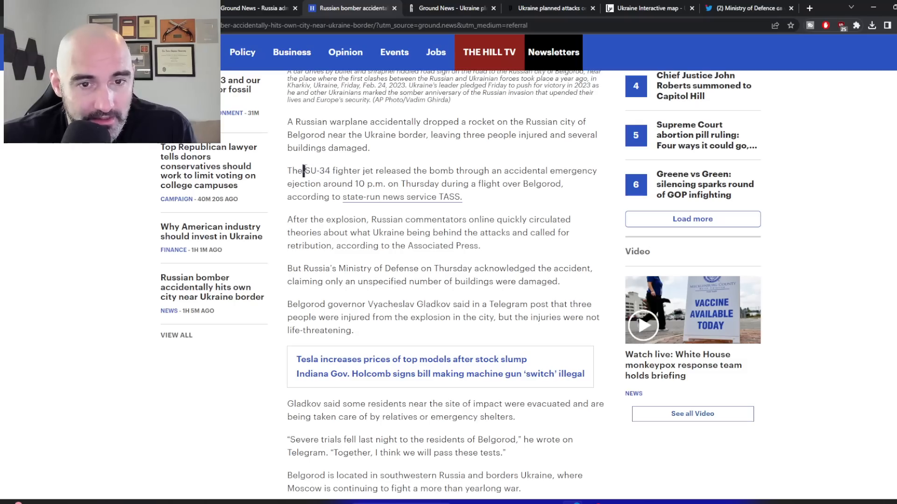
Highlight the SU-34 bomb release sentence and the phrase 'accidental emergency ejection'
left_click_drag(304, 170, 476, 184)
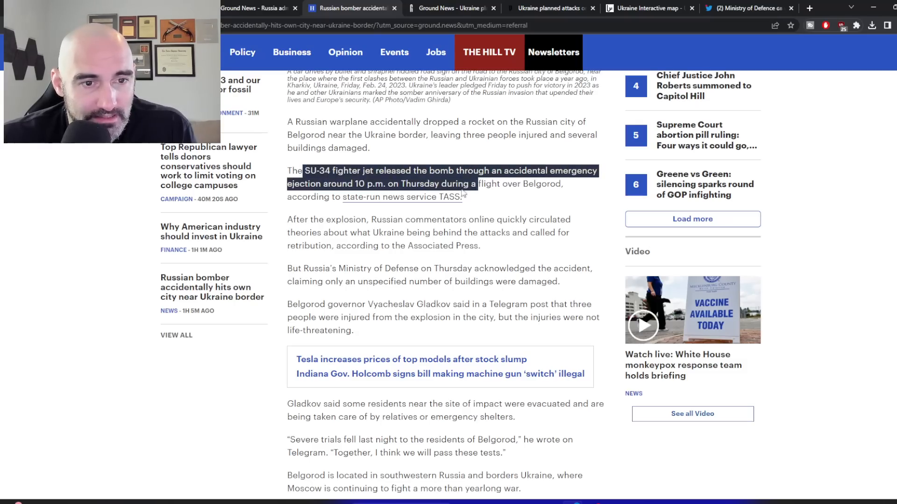
left_click_drag(469, 184, 320, 184)
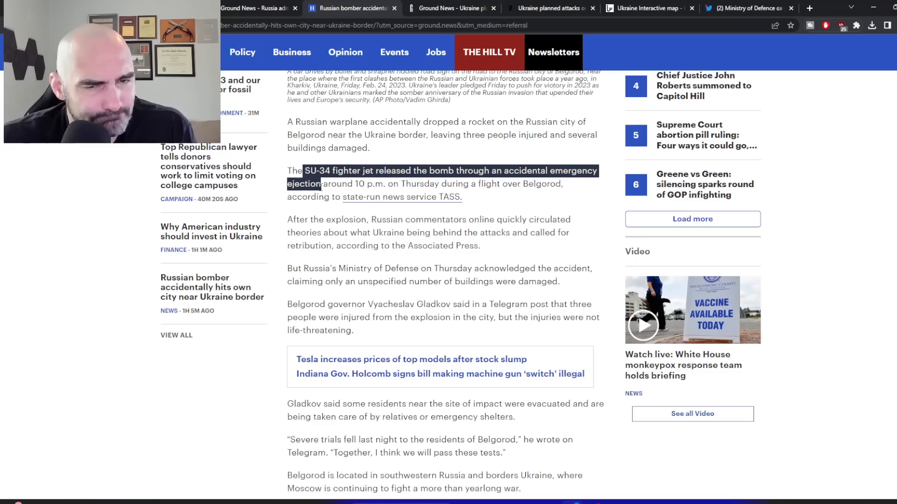
left_click(386, 184)
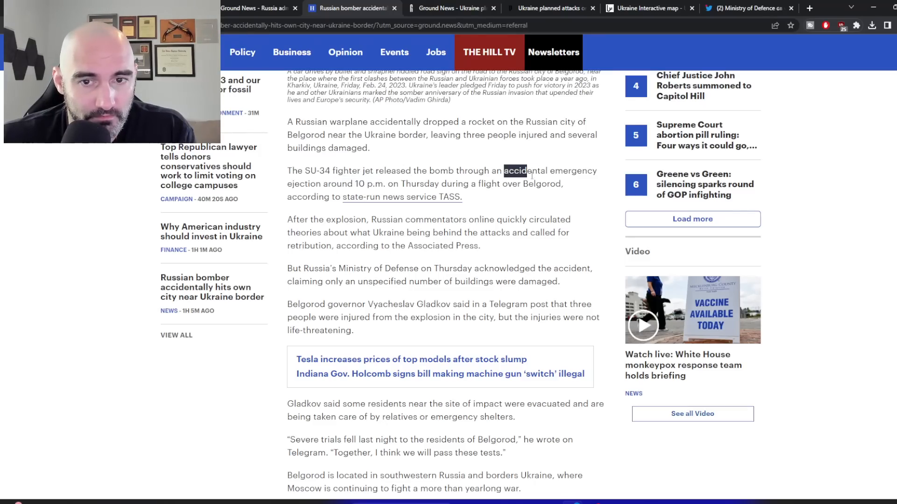
left_click_drag(504, 170, 403, 197)
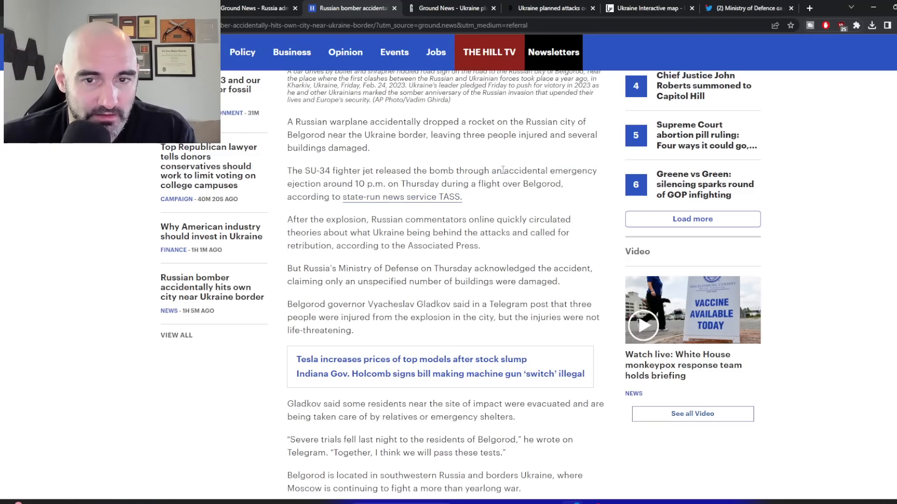
left_click_drag(500, 171, 322, 183)
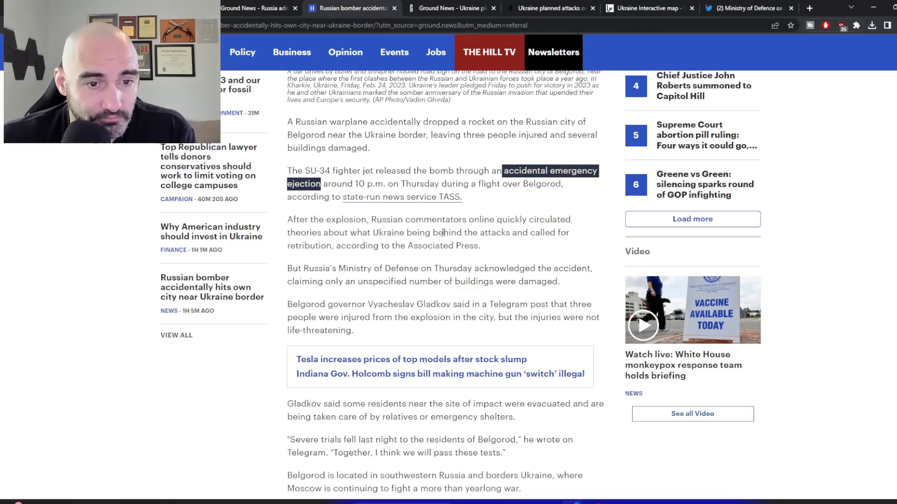
Scroll down through the rest of The Hill article to its tags
scroll("down", 3)
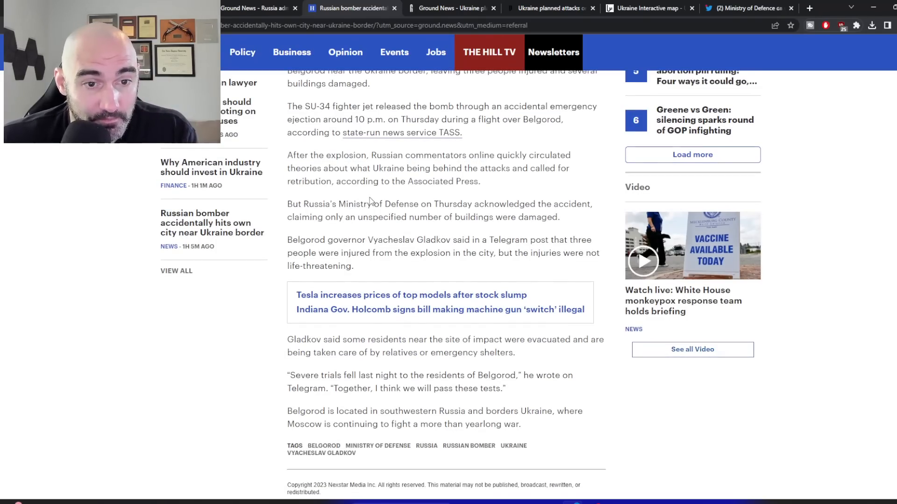
scroll("down", 3)
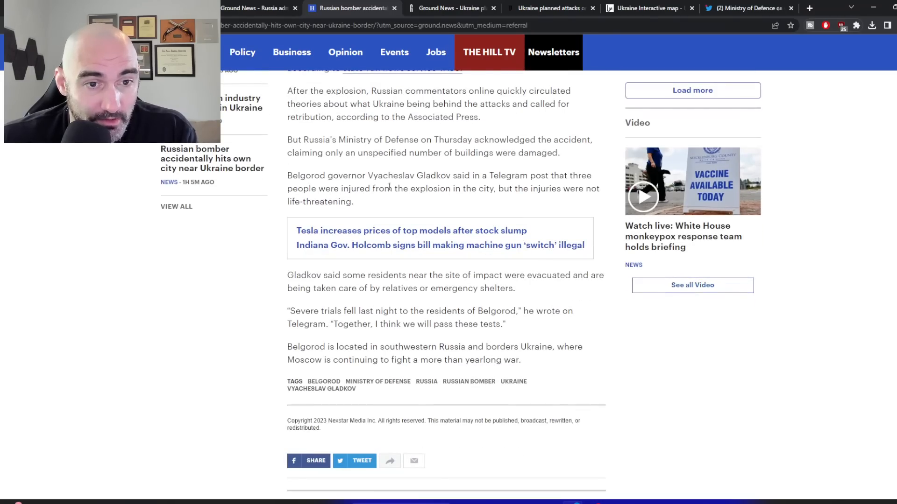
mouse_move(403, 264)
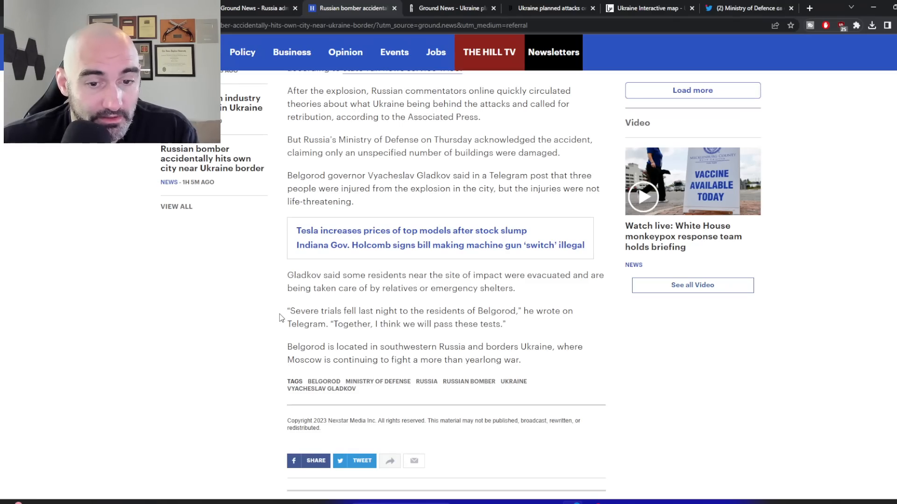
scroll("down", 3)
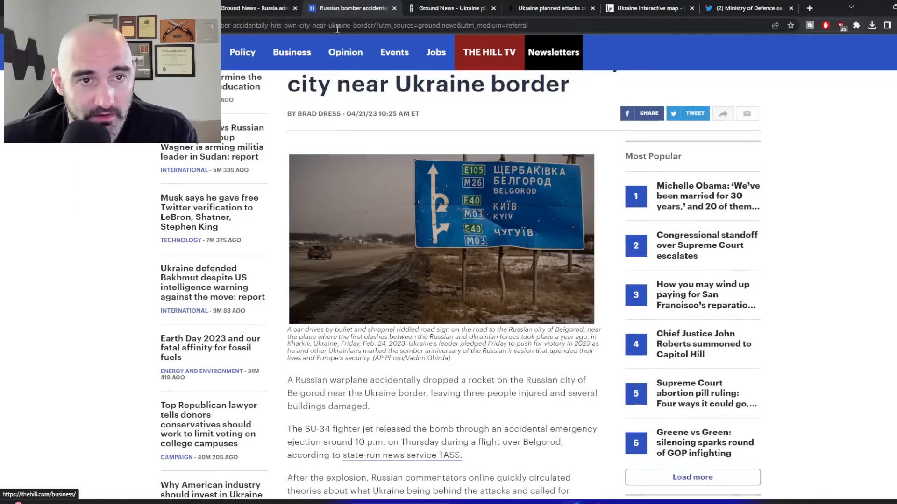
mouse_move(337, 133)
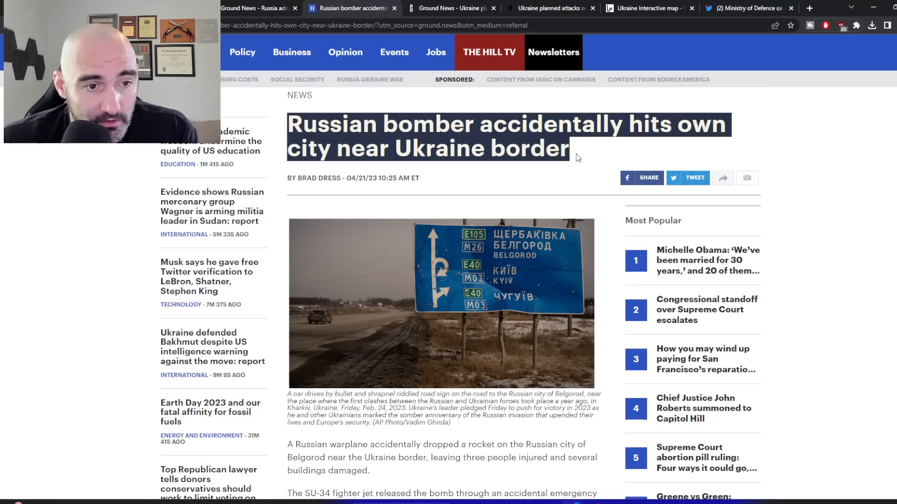
mouse_move(571, 161)
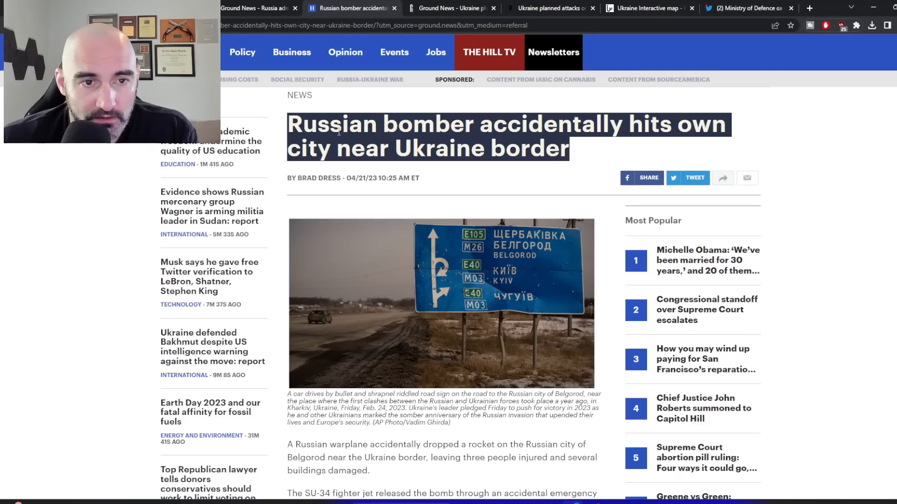
mouse_move(552, 167)
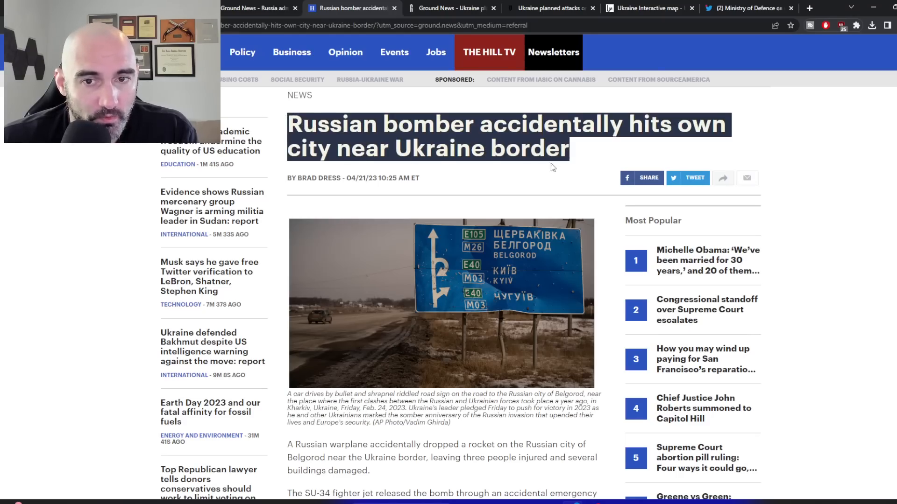
scroll("down", 3)
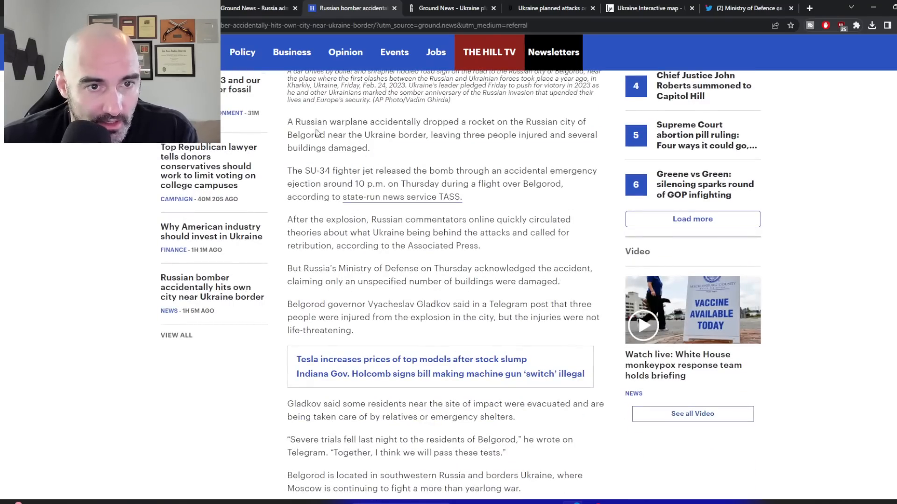
left_click_drag(288, 122, 370, 147)
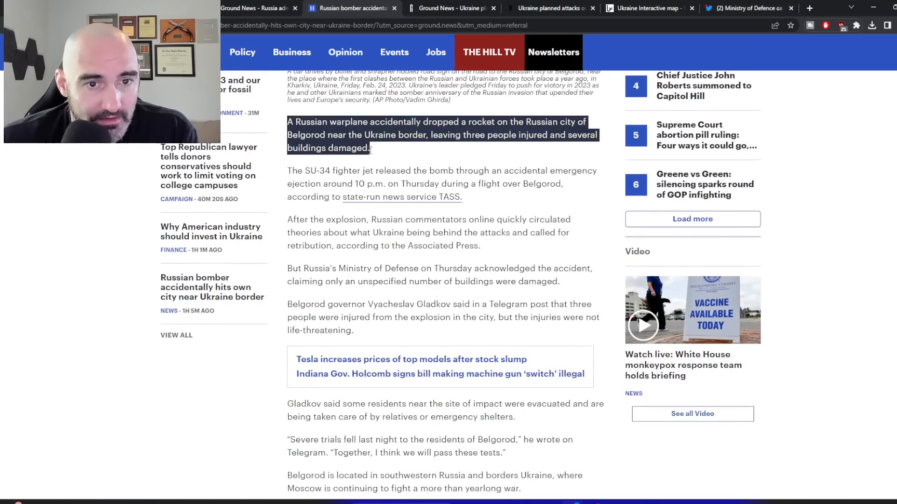
left_click_drag(287, 171, 461, 196)
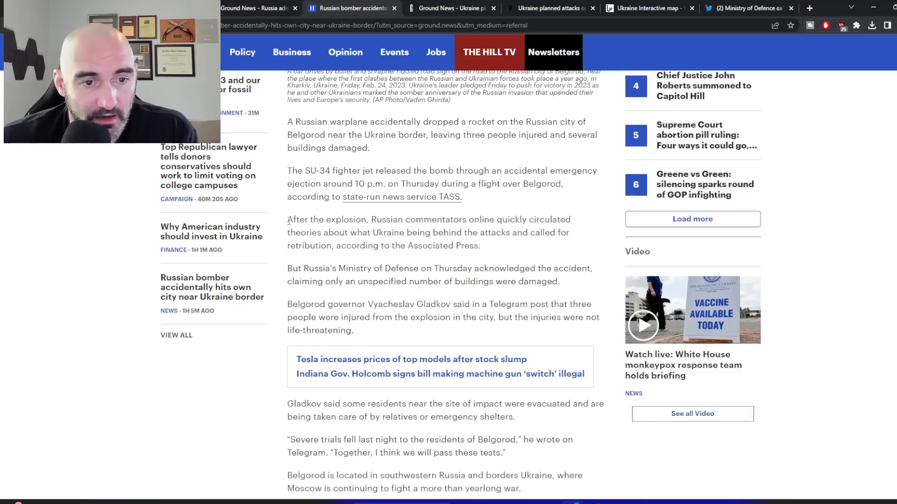
left_click_drag(287, 220, 435, 220)
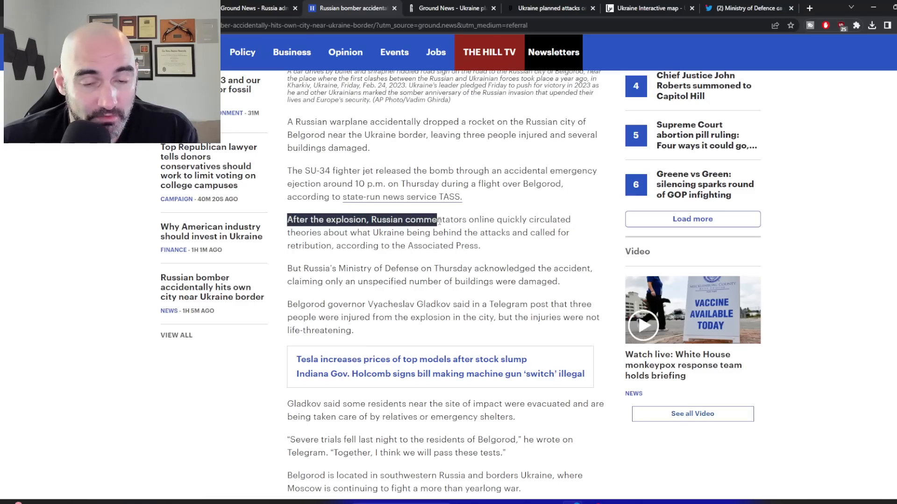
left_click_drag(434, 220, 481, 246)
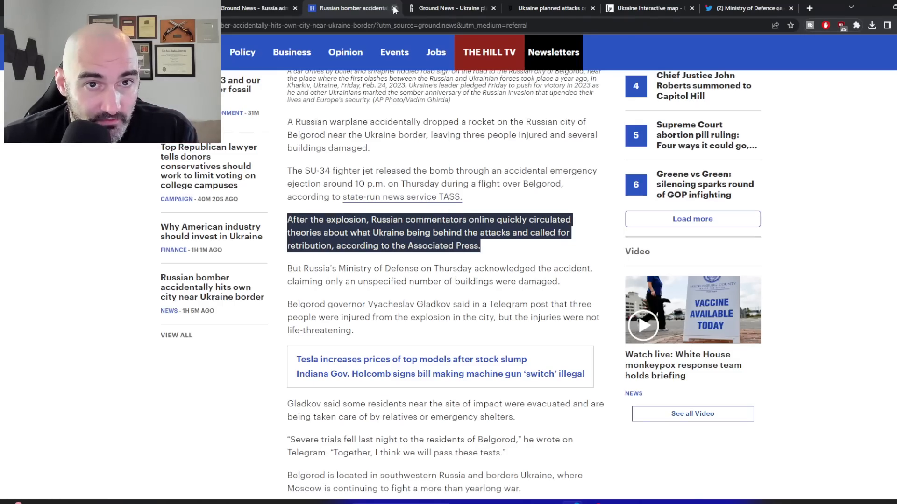
Close The Hill article and scroll the Ground News coverage of Ukraine's leaked Syria plans
left_click(394, 9)
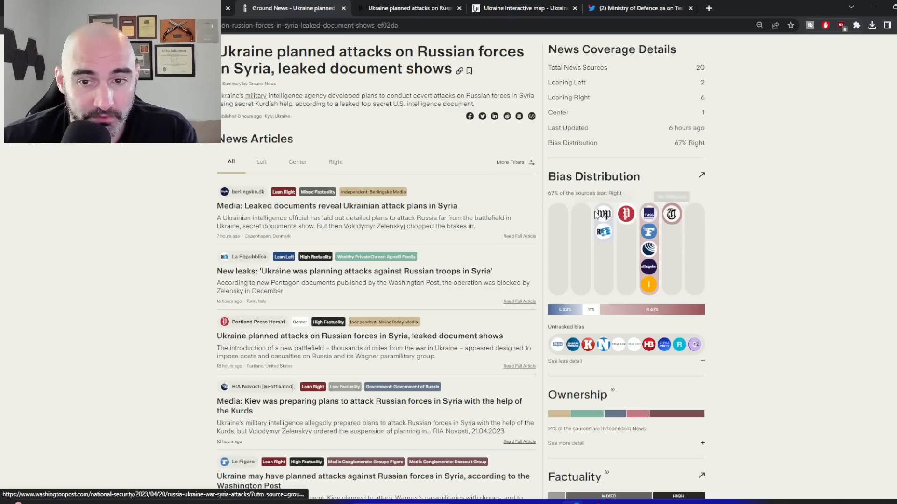
mouse_move(649, 215)
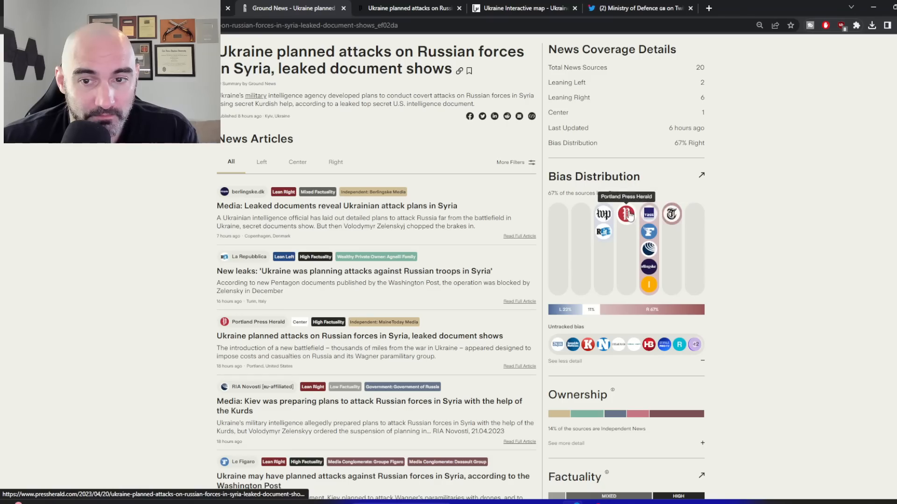
mouse_move(648, 214)
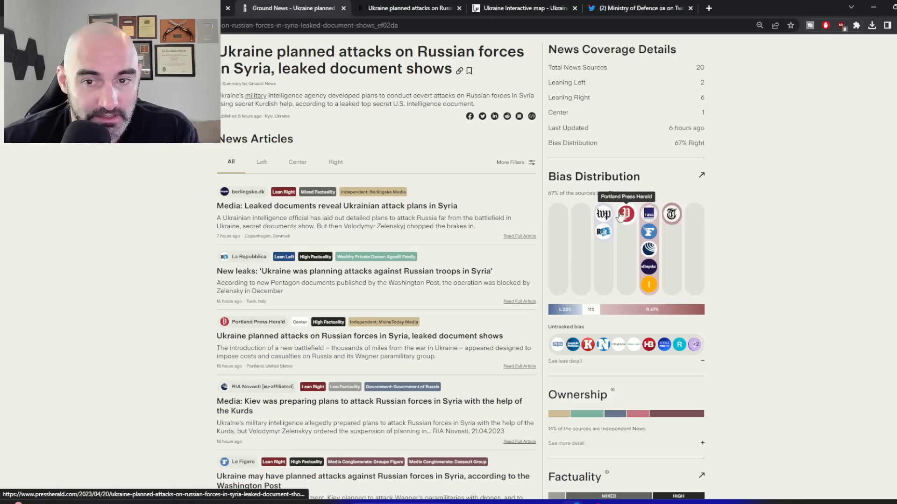
scroll("down", 3)
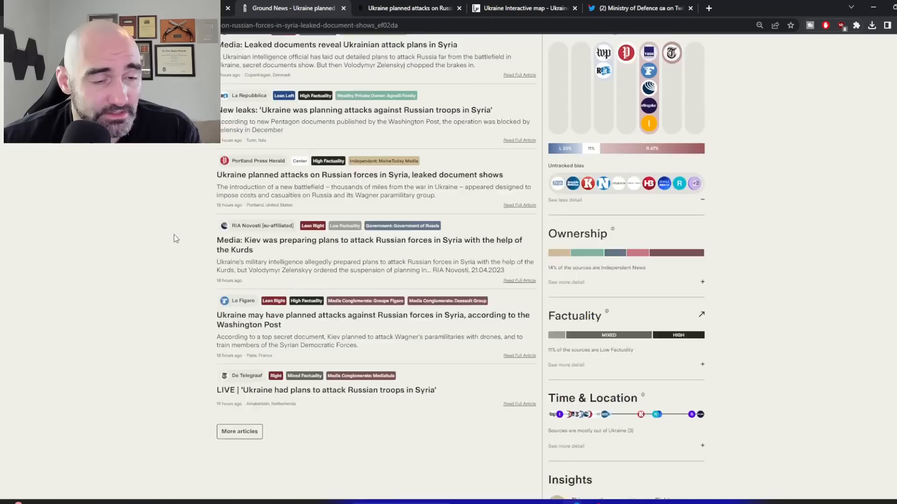
scroll("down", 3)
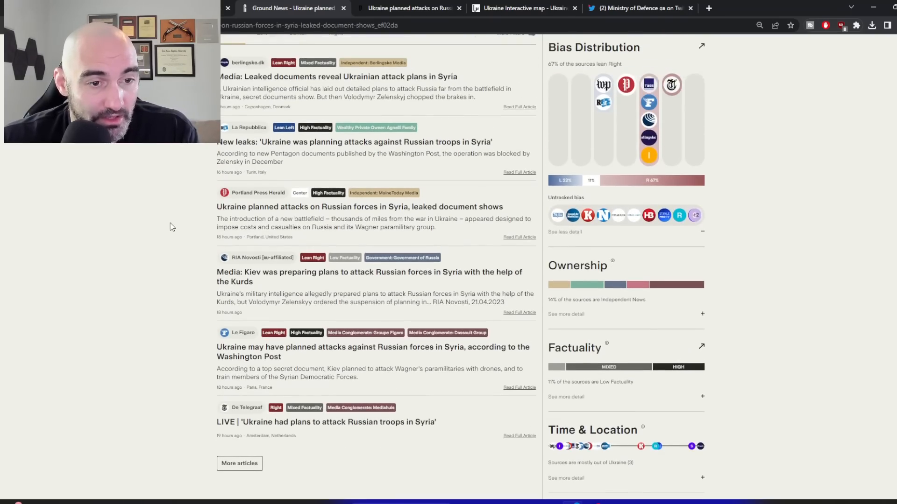
mouse_move(270, 265)
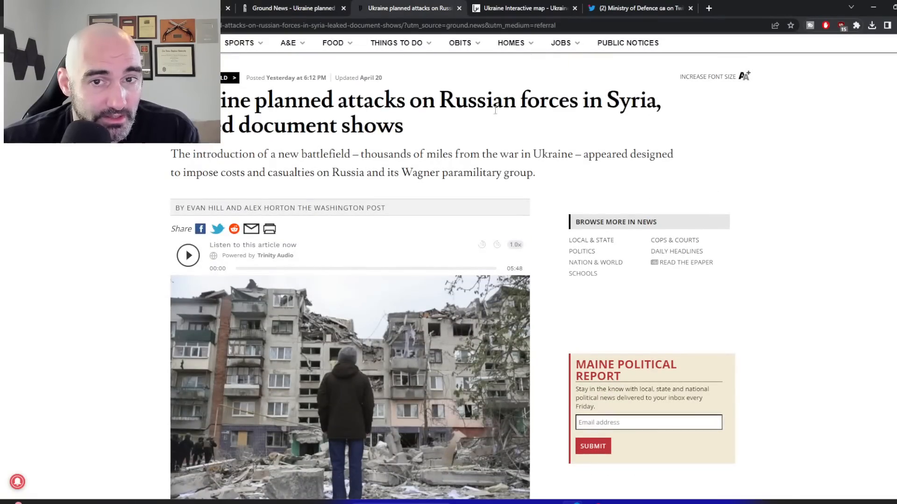
mouse_move(223, 157)
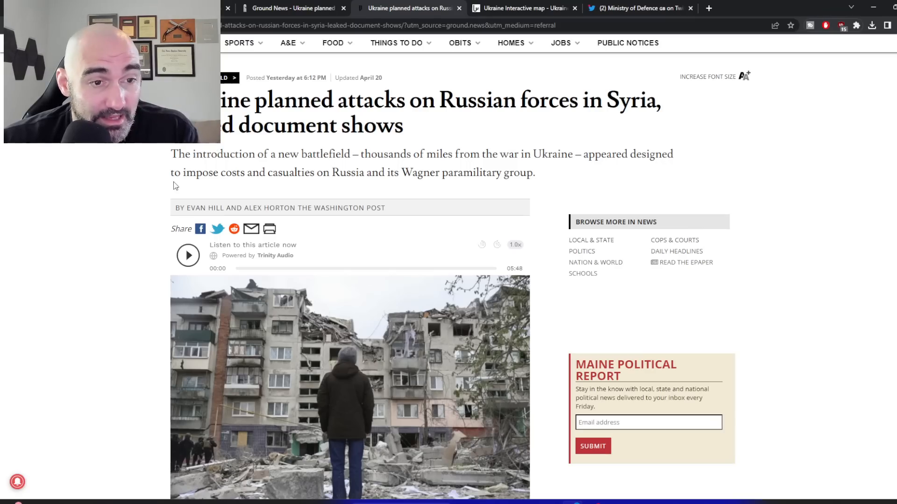
Highlight passages on imposing costs on Russia, the Wagner group and Syria as a new battlefield
left_click_drag(180, 173, 331, 172)
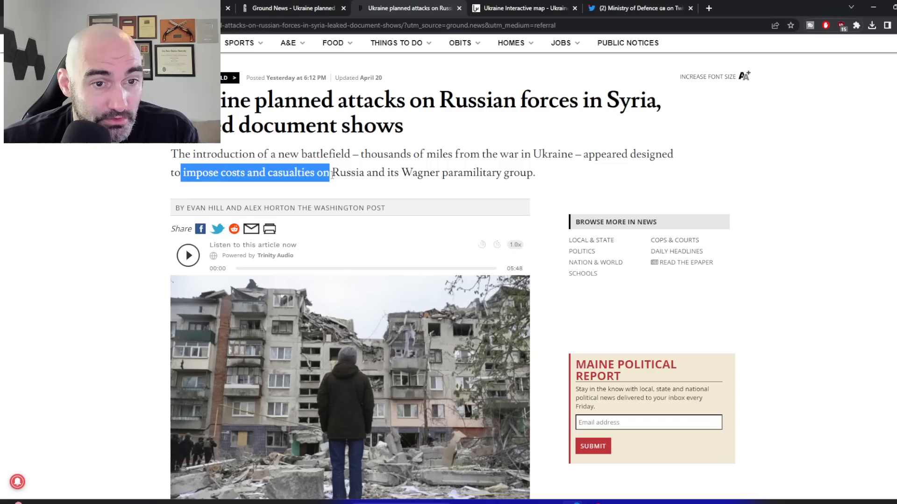
left_click_drag(329, 172, 519, 173)
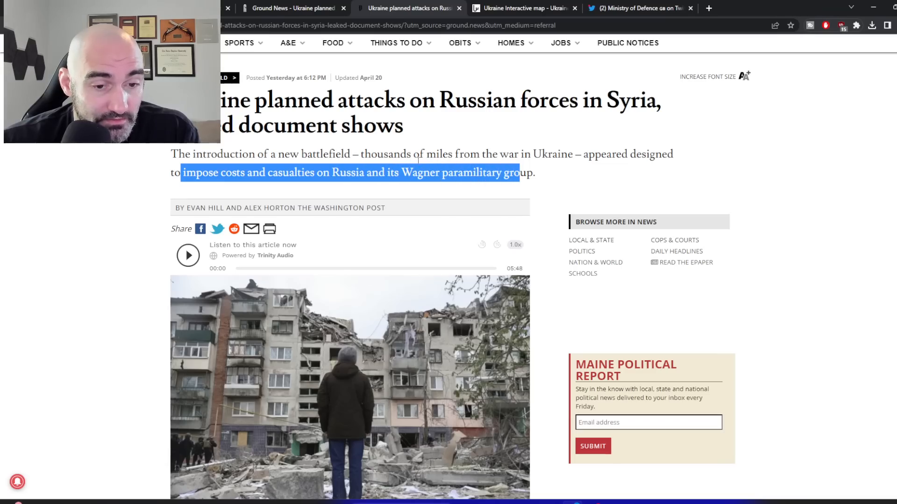
scroll("down", 3)
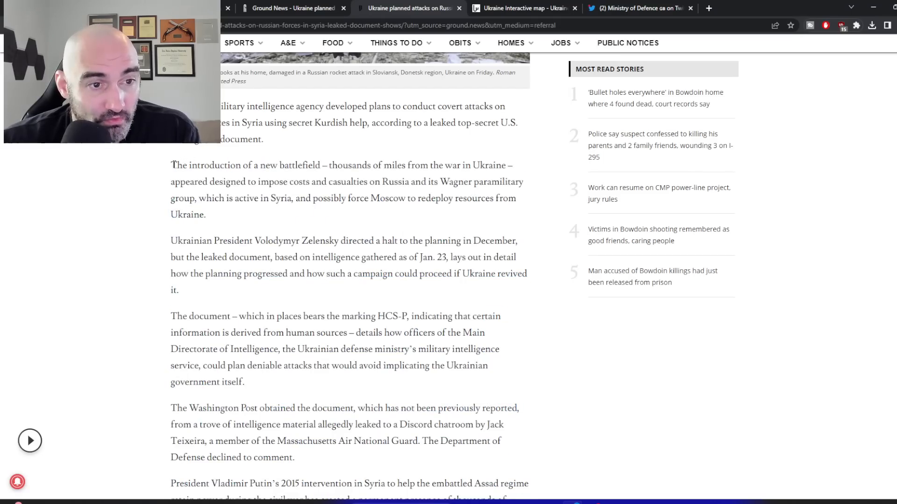
left_click_drag(170, 165, 472, 181)
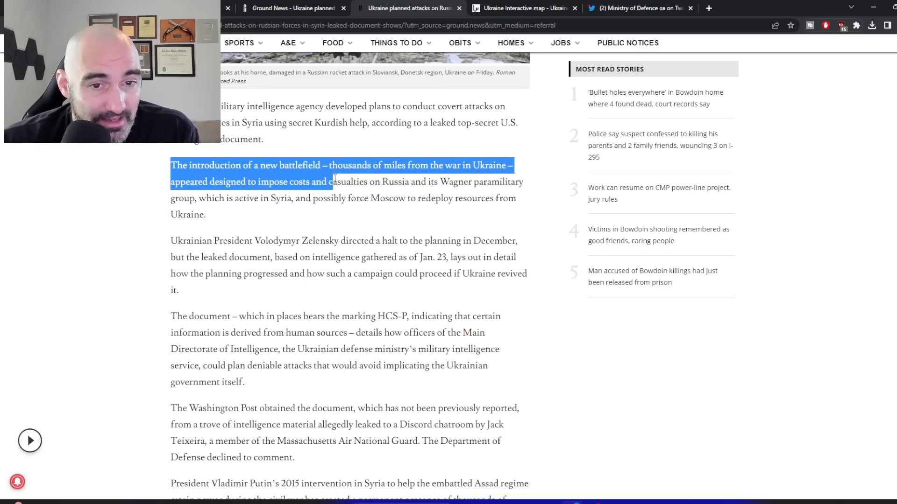
left_click_drag(329, 181, 314, 198)
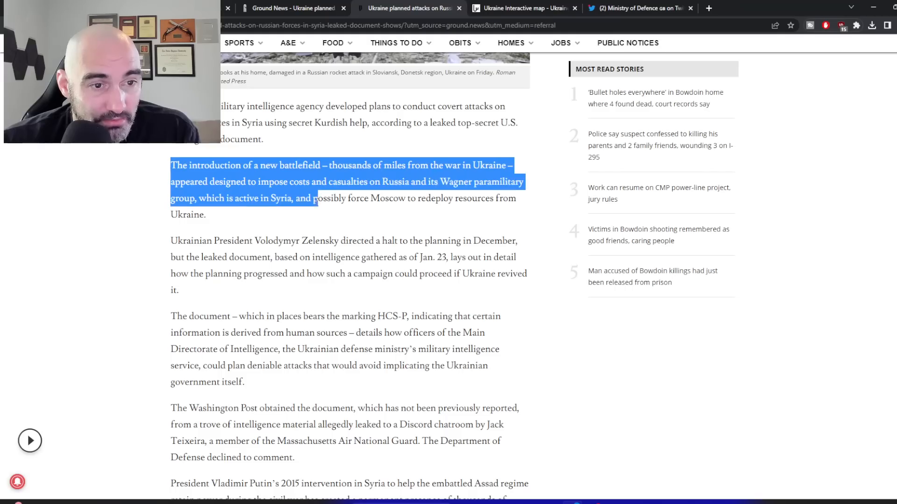
left_click_drag(314, 198, 206, 214)
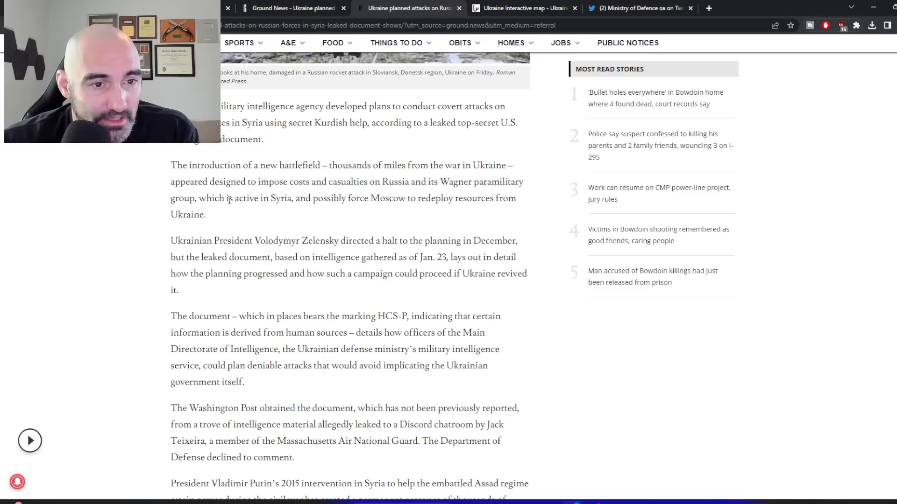
double_click(280, 198)
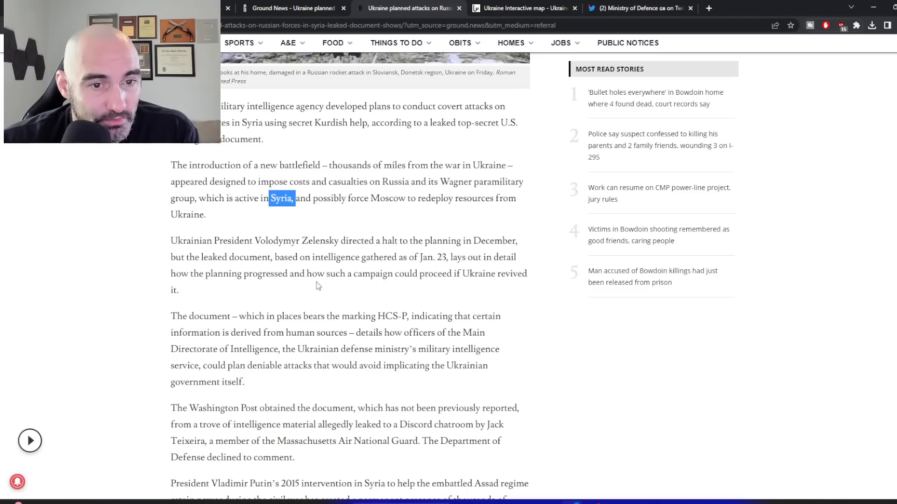
mouse_move(369, 202)
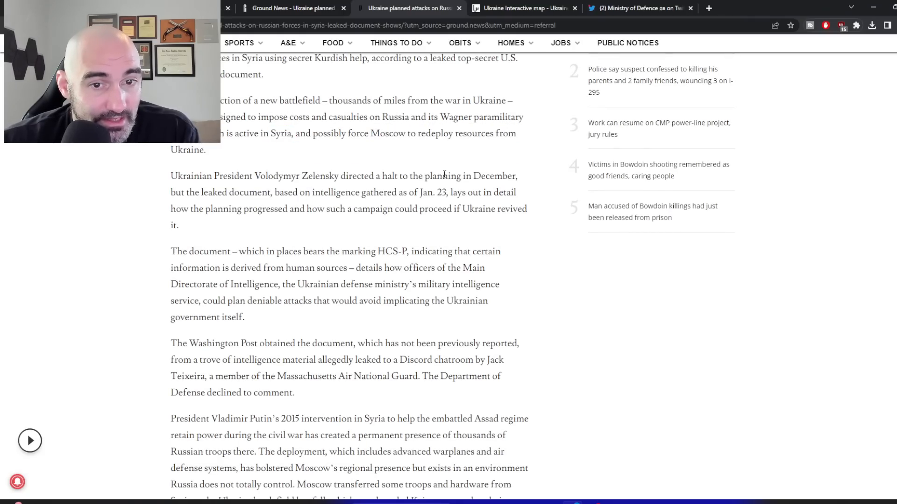
Highlight the December halt to planning and read on to the SDF training paragraph
left_click_drag(442, 176, 515, 176)
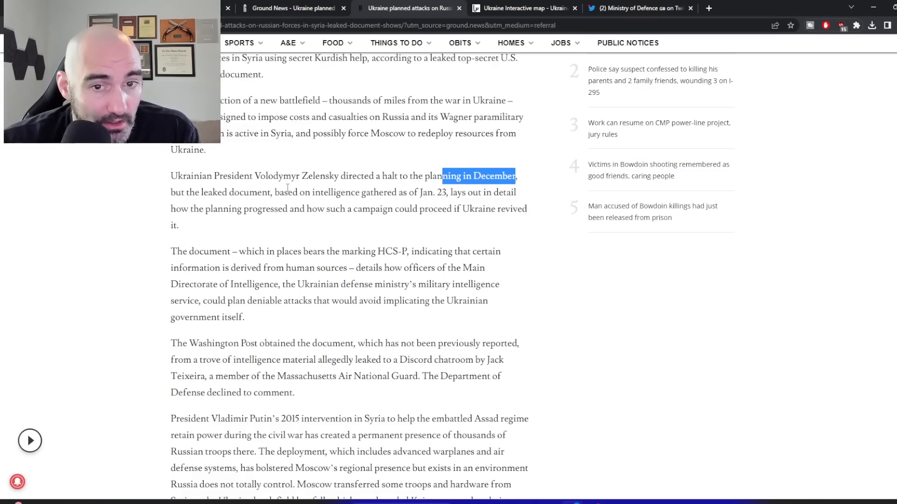
scroll("down", 3)
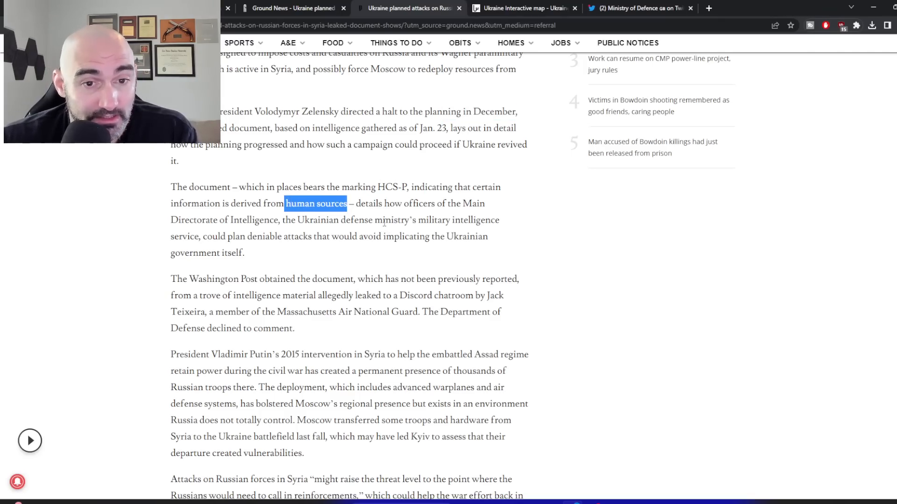
scroll("down", 3)
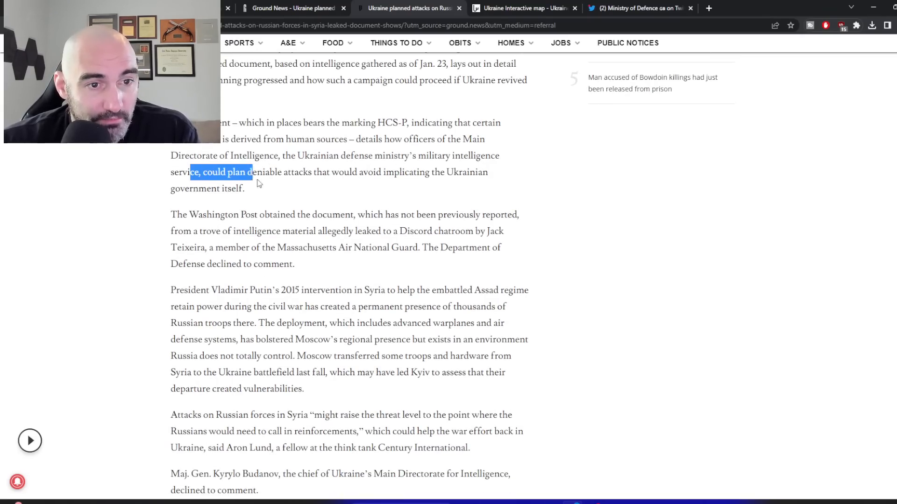
left_click(380, 173)
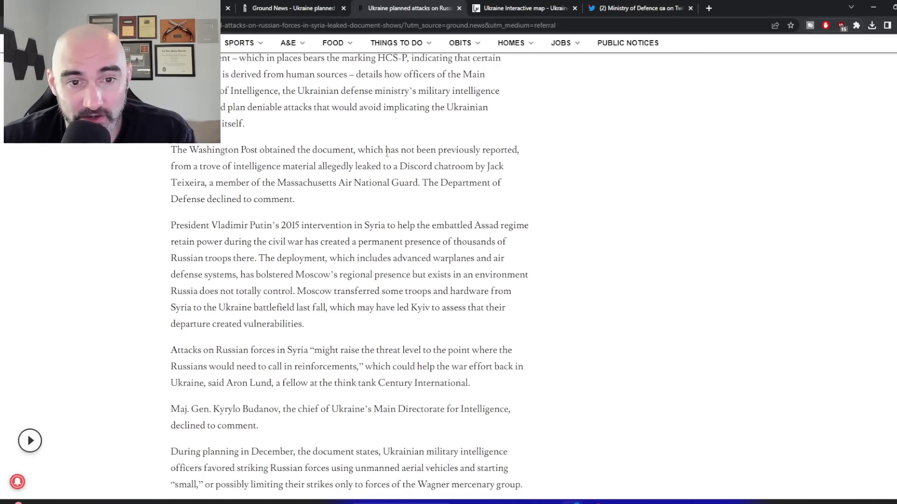
scroll("down", 3)
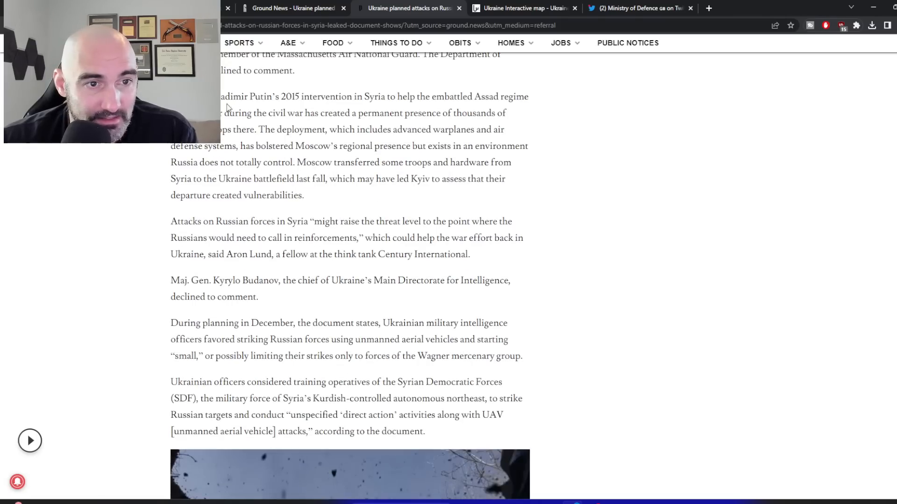
Highlight Putin's 2015 Syria intervention, then scroll past the Bakhmut grenade-launcher photo
left_click_drag(217, 97, 410, 97)
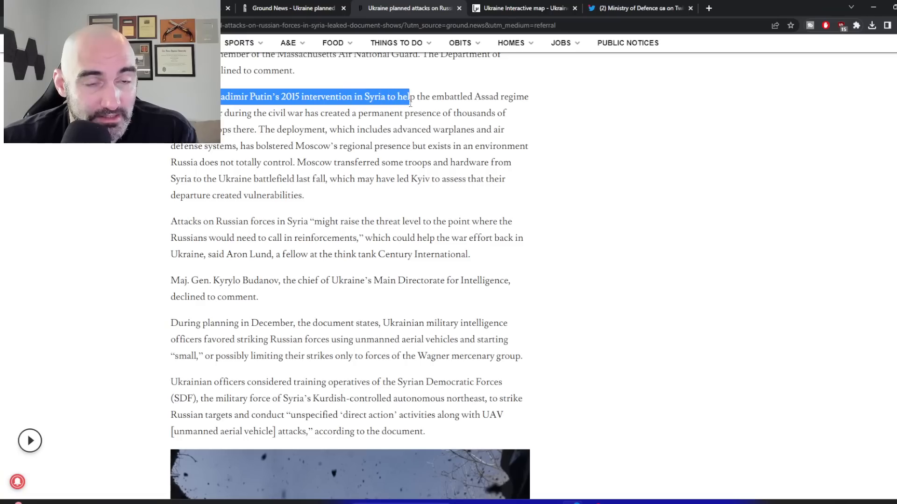
left_click_drag(409, 97, 499, 97)
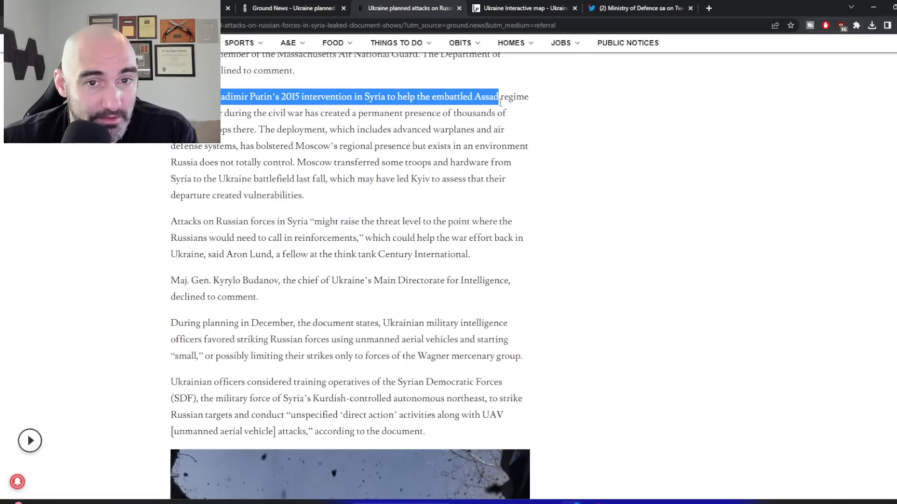
left_click_drag(500, 97, 303, 112)
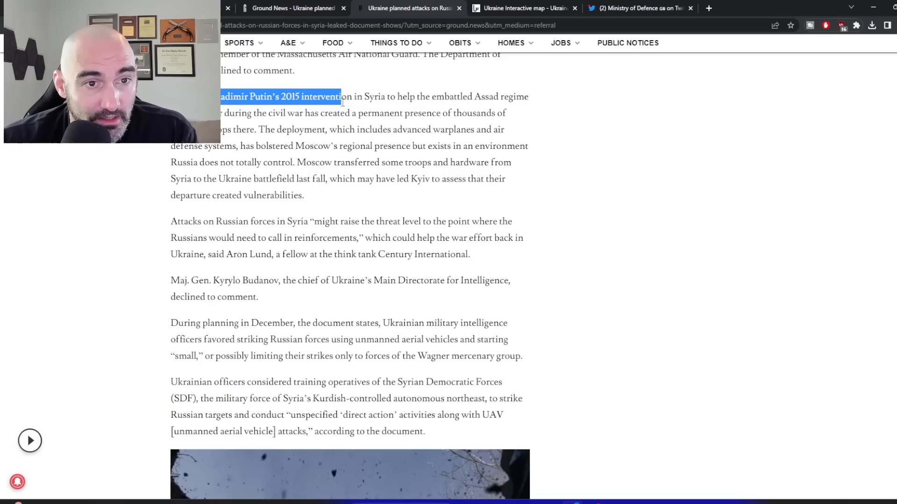
left_click_drag(341, 96, 490, 112)
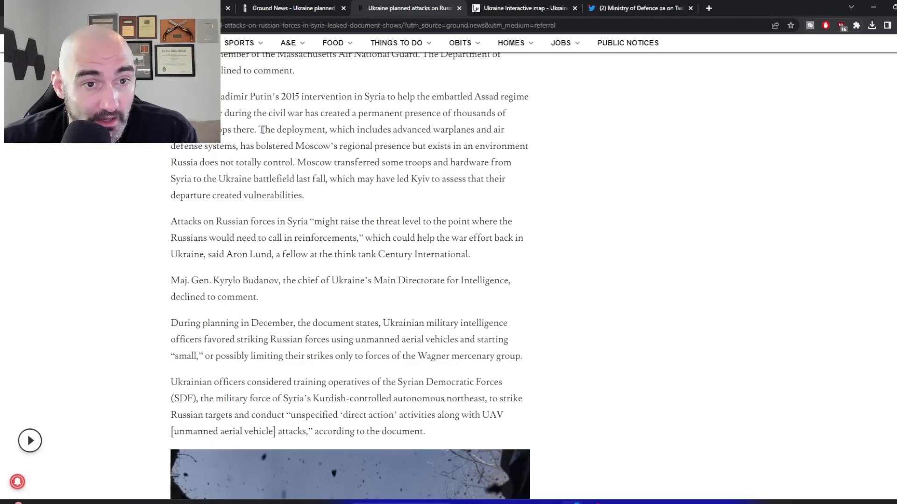
left_click_drag(259, 130, 337, 145)
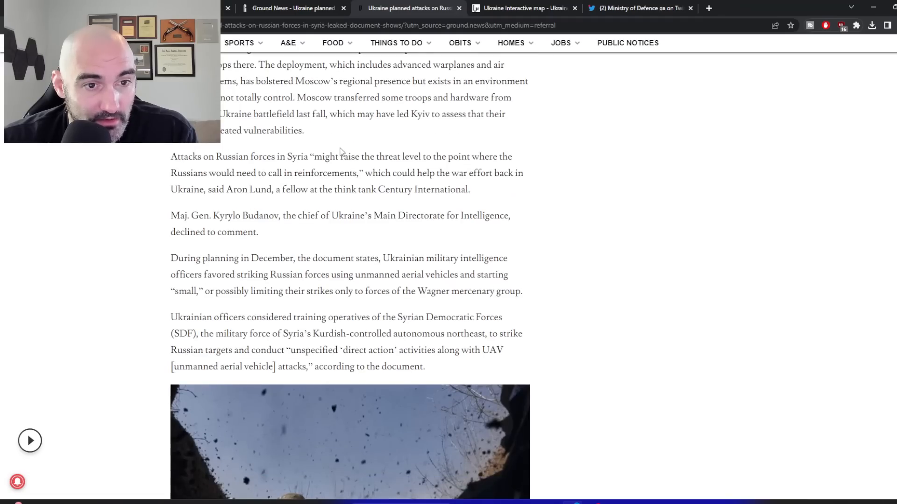
scroll("down", 3)
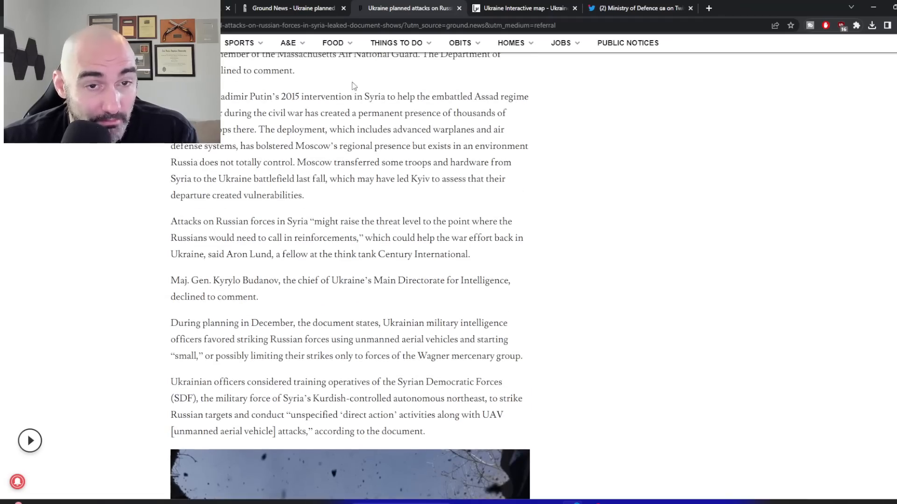
scroll("down", 3)
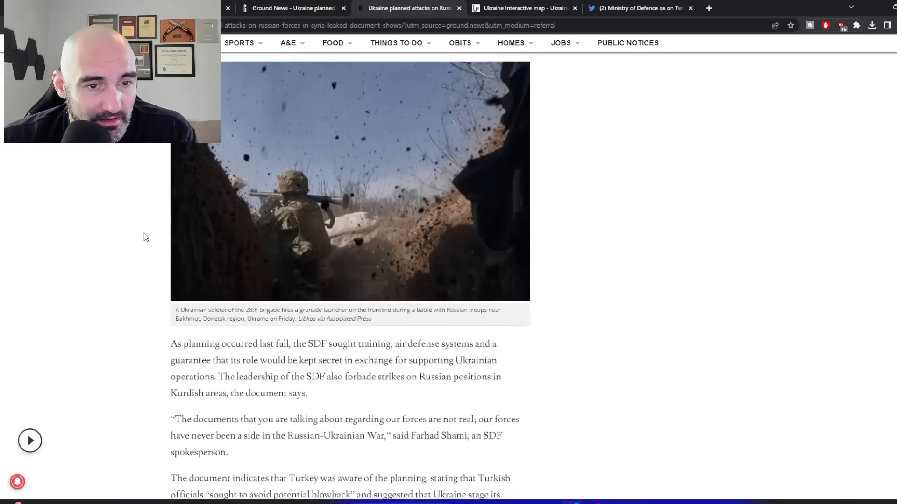
Highlight the SDF's requests for training and air defense, and select the word SDF
scroll("down", 3)
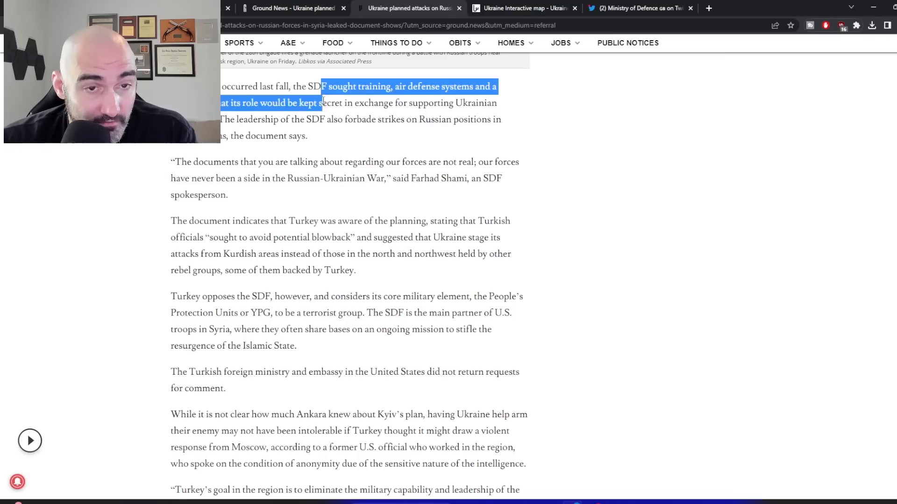
left_click_drag(323, 103, 308, 136)
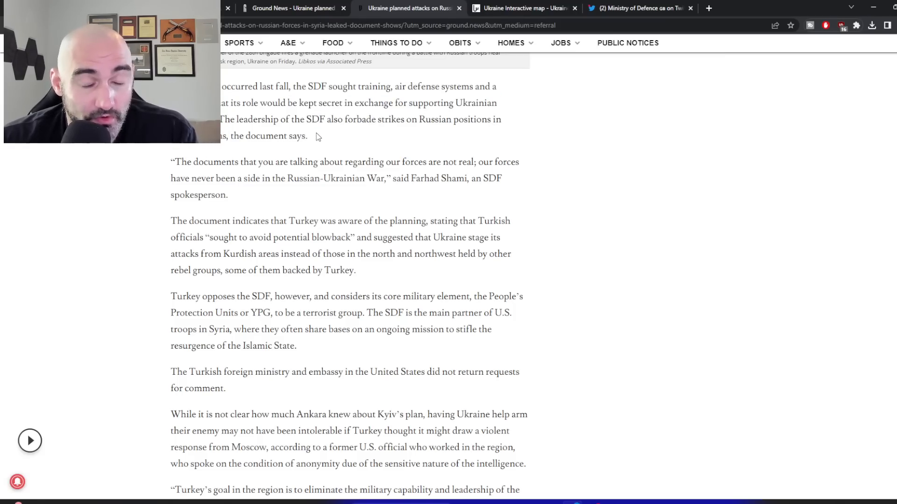
double_click(314, 119)
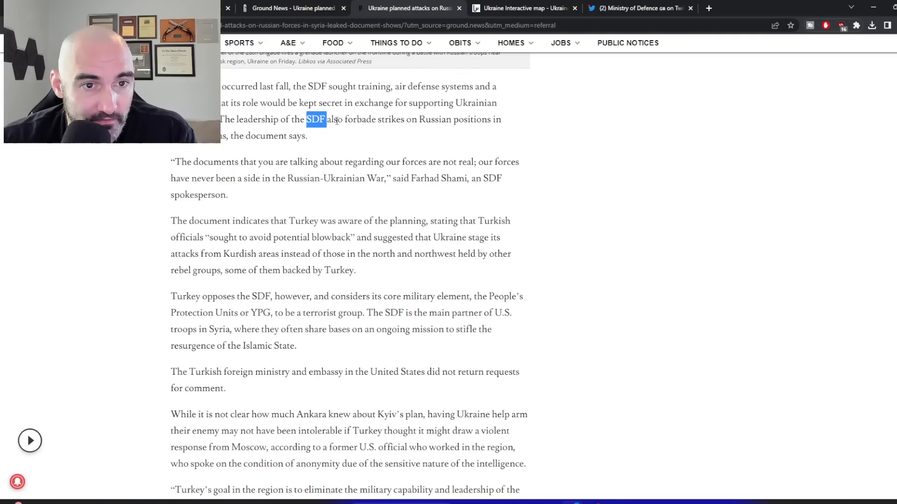
Read on to Lund's 'high-risk project' remarks, then close the article to reach Combat Vet News
scroll("down", 3)
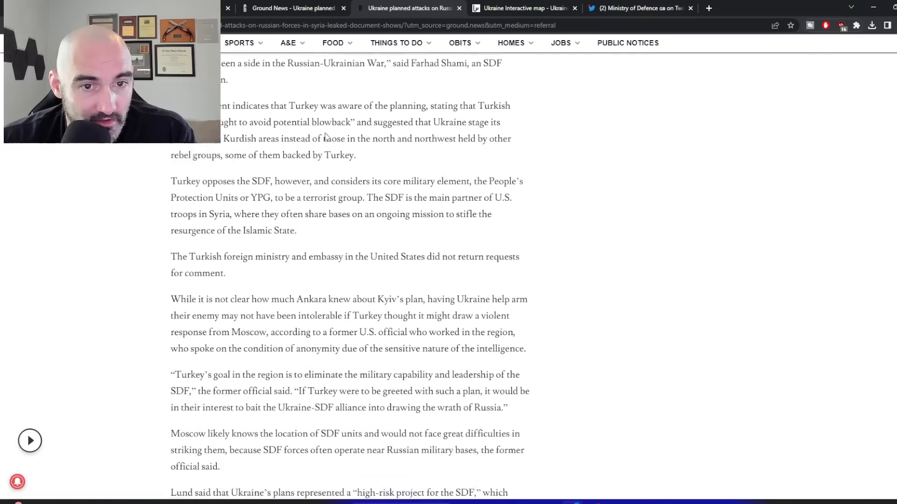
scroll("down", 3)
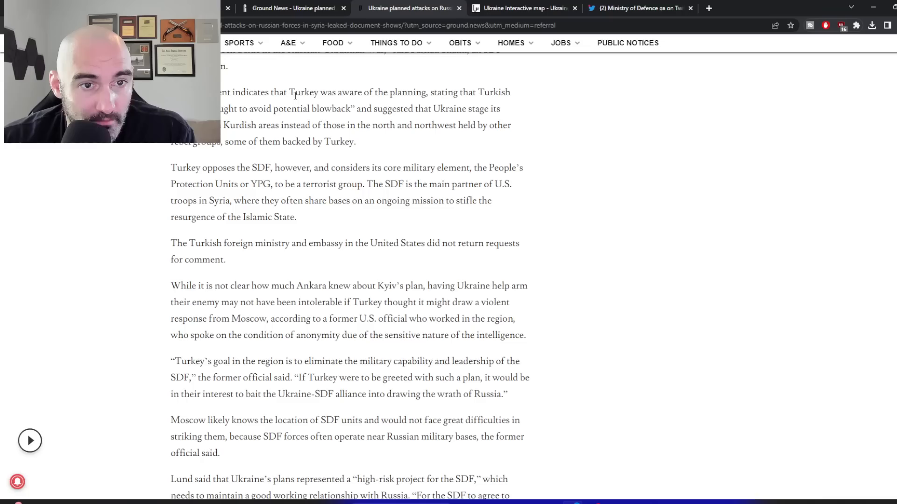
double_click(303, 92)
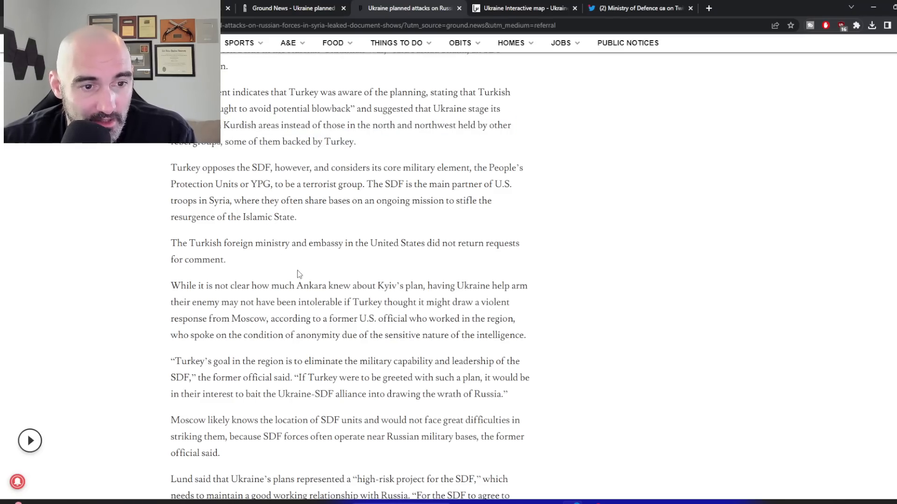
scroll("down", 3)
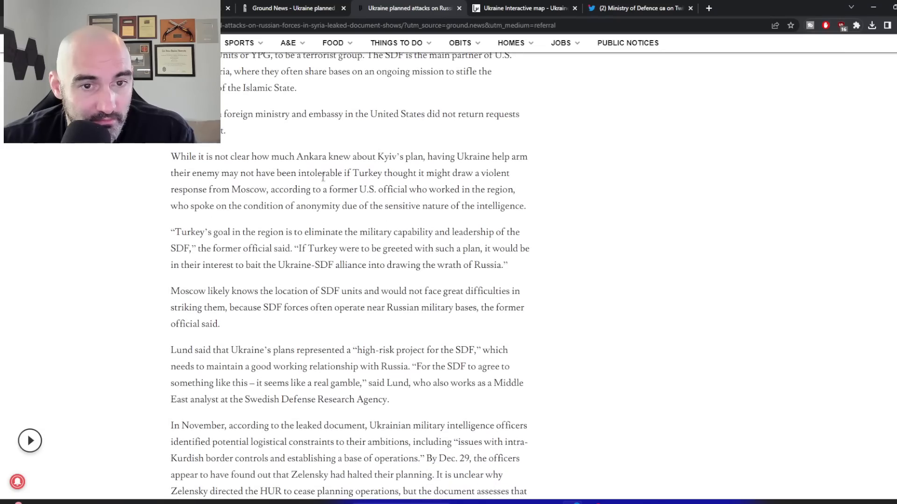
left_click(429, 8)
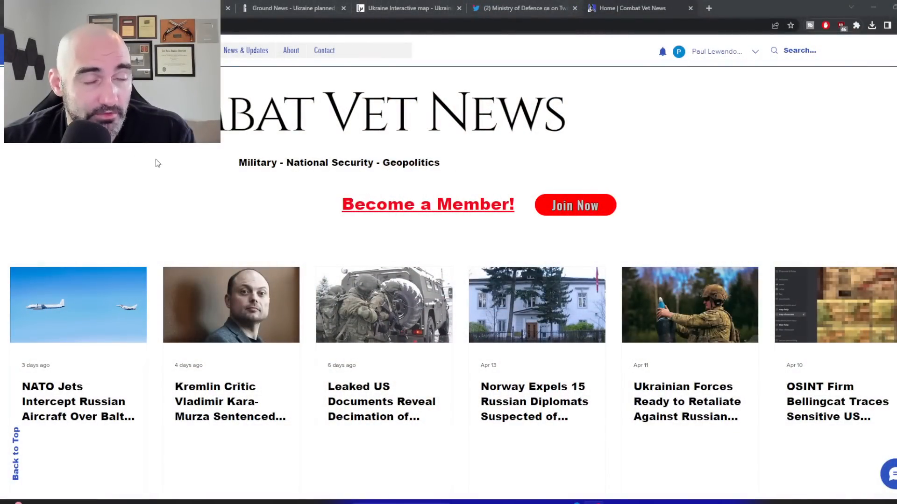
scroll("down", 3)
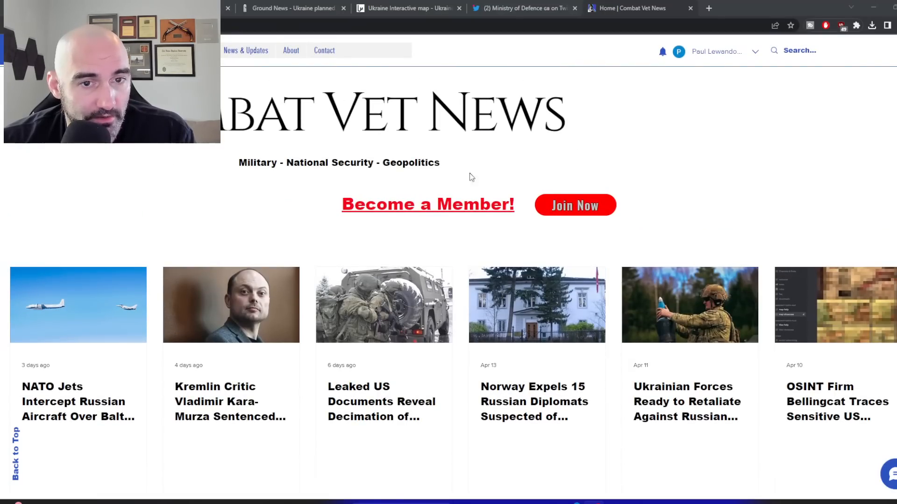
mouse_move(197, 181)
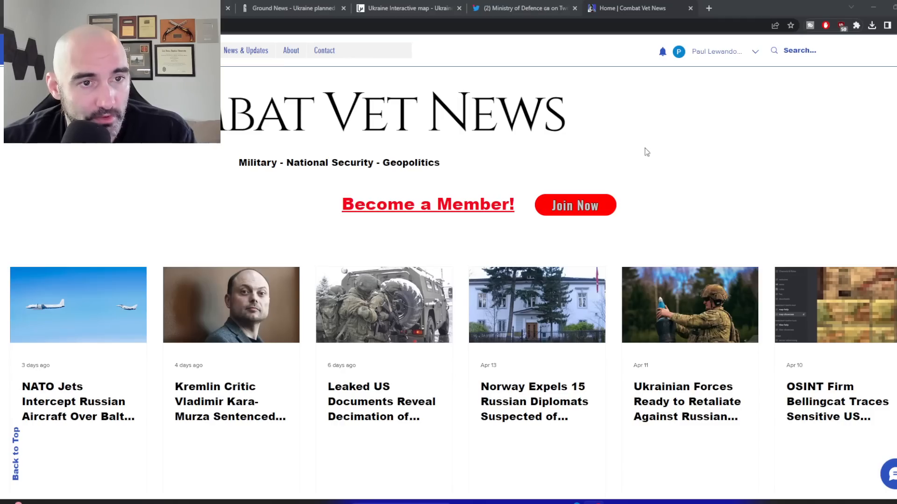
scroll("down", 3)
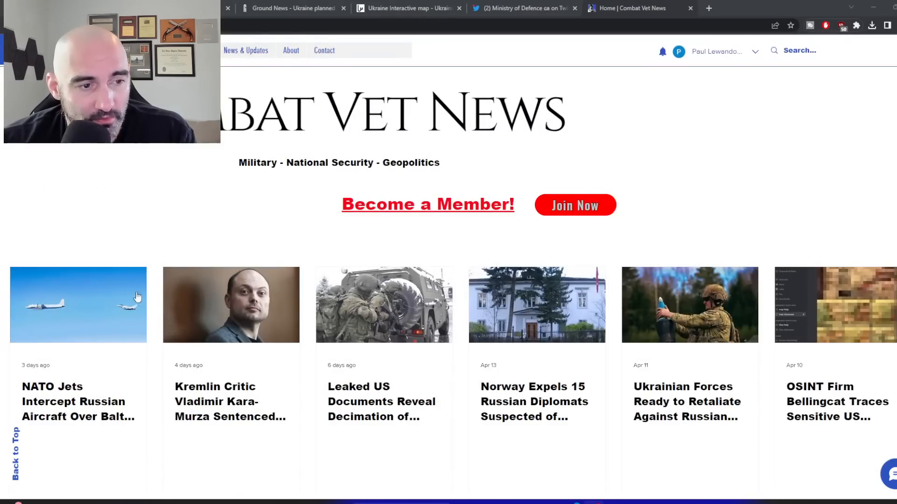
scroll("down", 3)
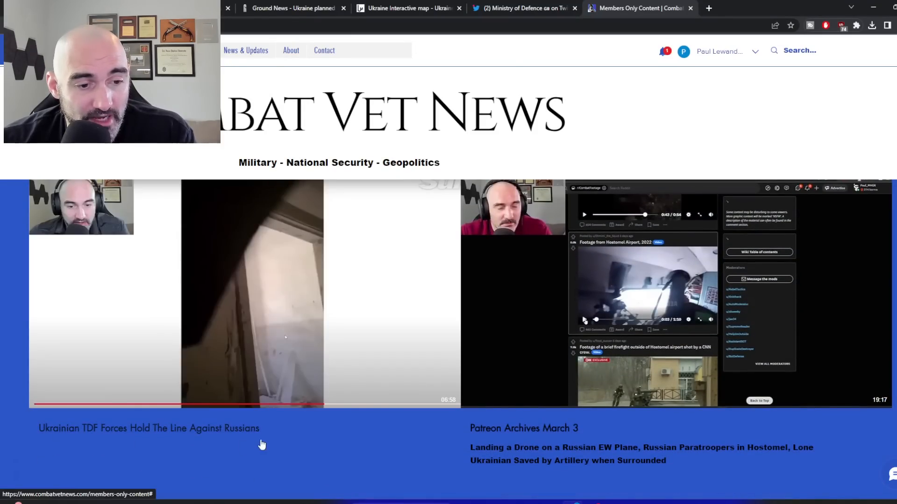
mouse_move(271, 446)
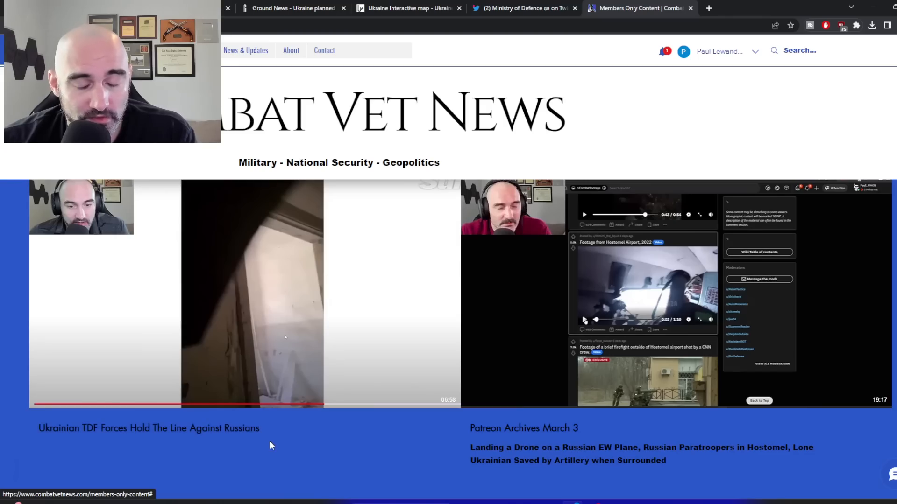
mouse_move(392, 466)
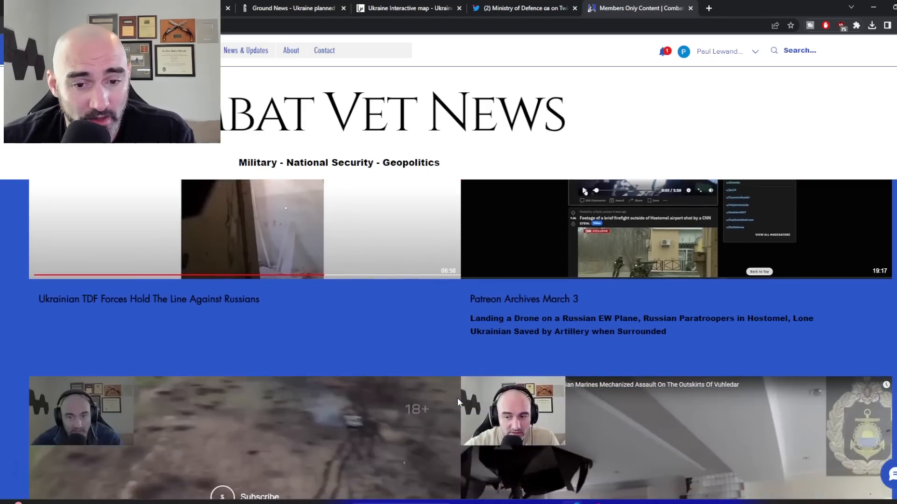
Scroll the members-only page past exclusive videos like the Vuhledar Russian Marines GoPro, then back up
scroll("down", 3)
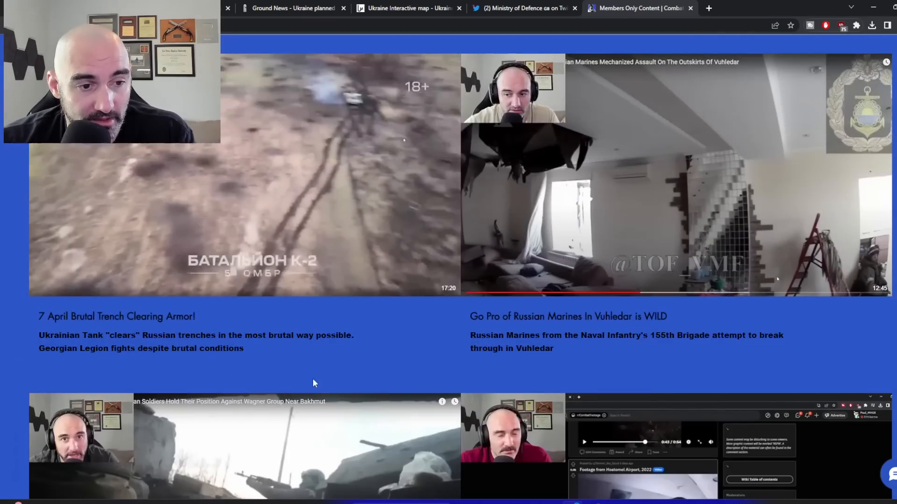
scroll("up", 3)
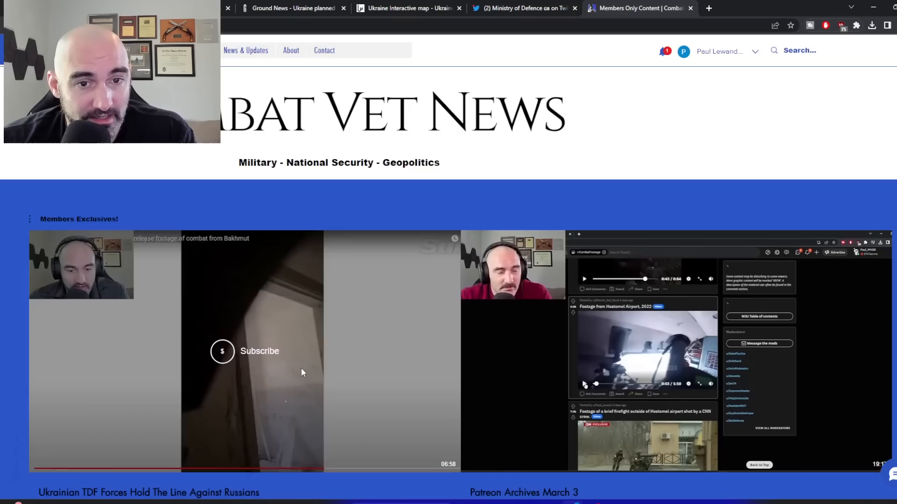